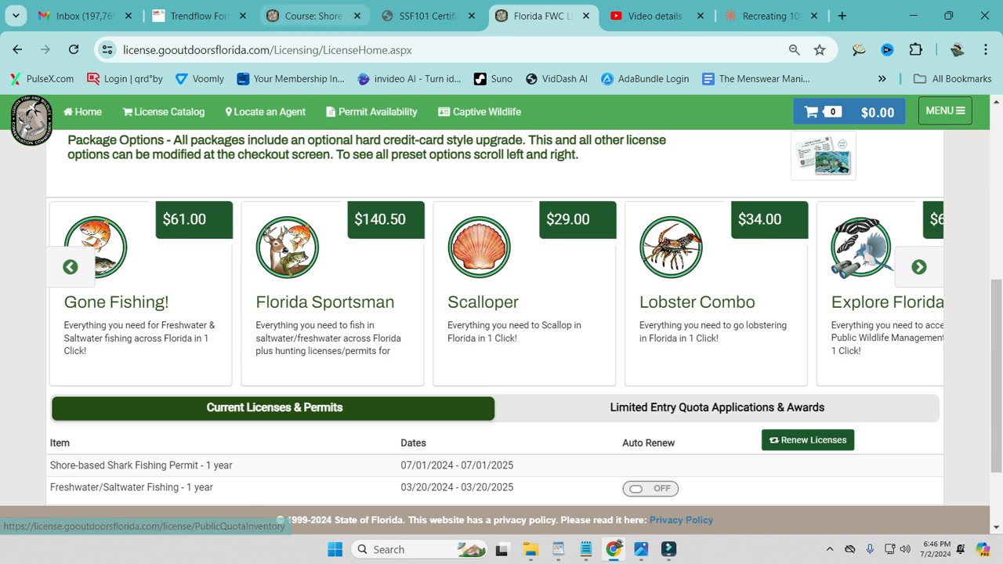
# Switch from the GoOutdoorsFlorida licence page to the FWC Remote-Learner SSF101 course tab
pyautogui.click(308, 16)
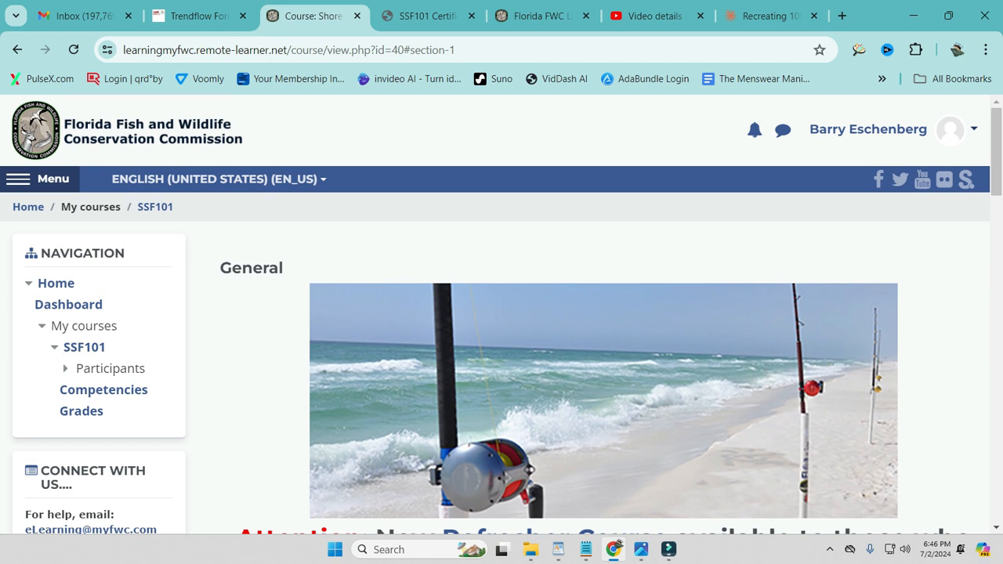
pyautogui.moveTo(868, 128)
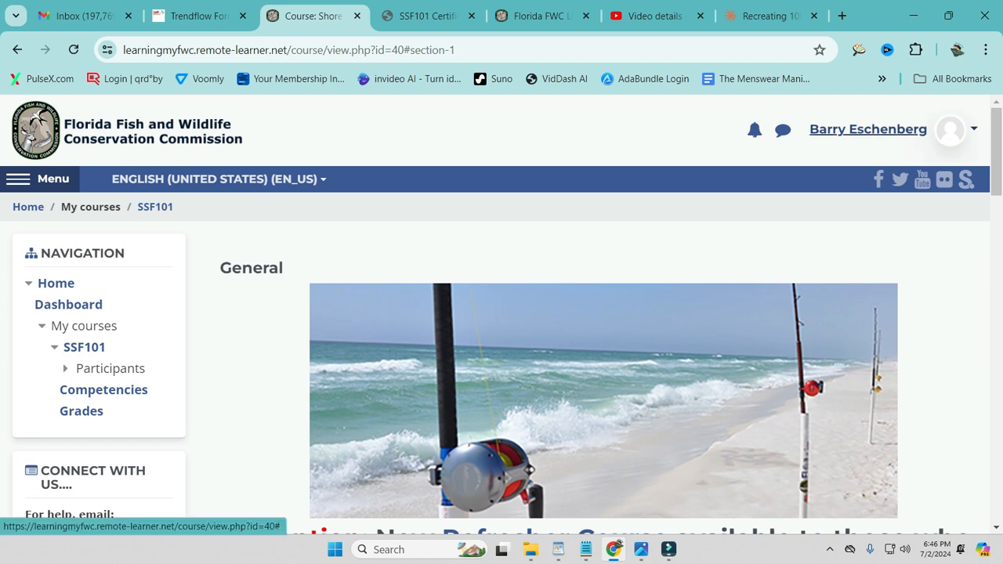
# Log out of FWC Remote-Learner via the user menu and go to the sign-in page
pyautogui.click(950, 129)
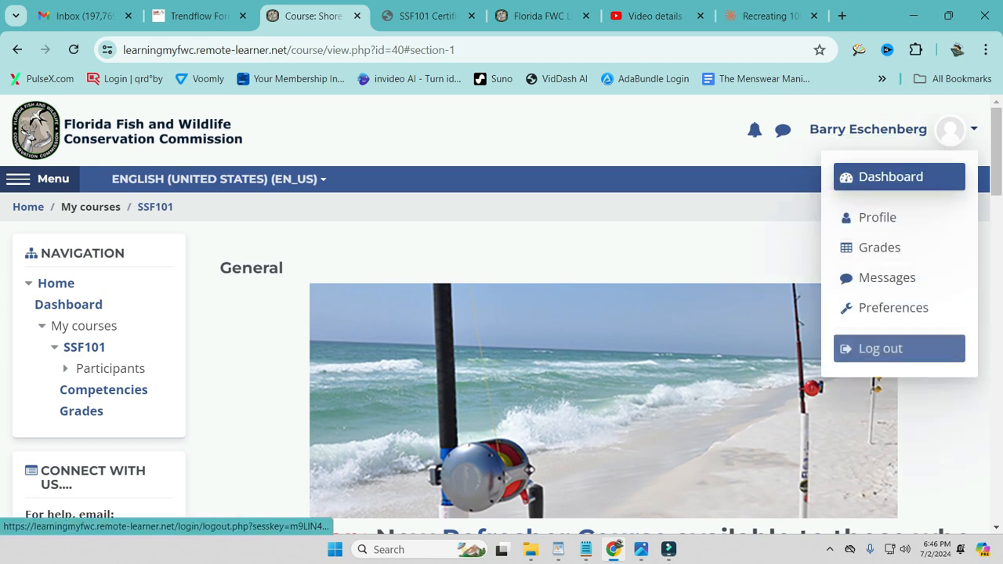
pyautogui.click(881, 348)
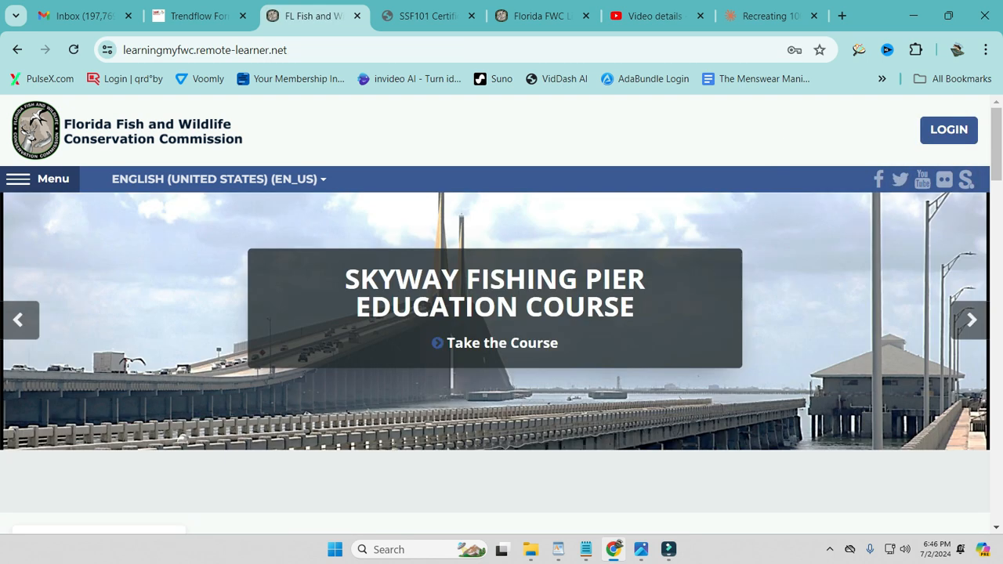
pyautogui.moveTo(948, 129)
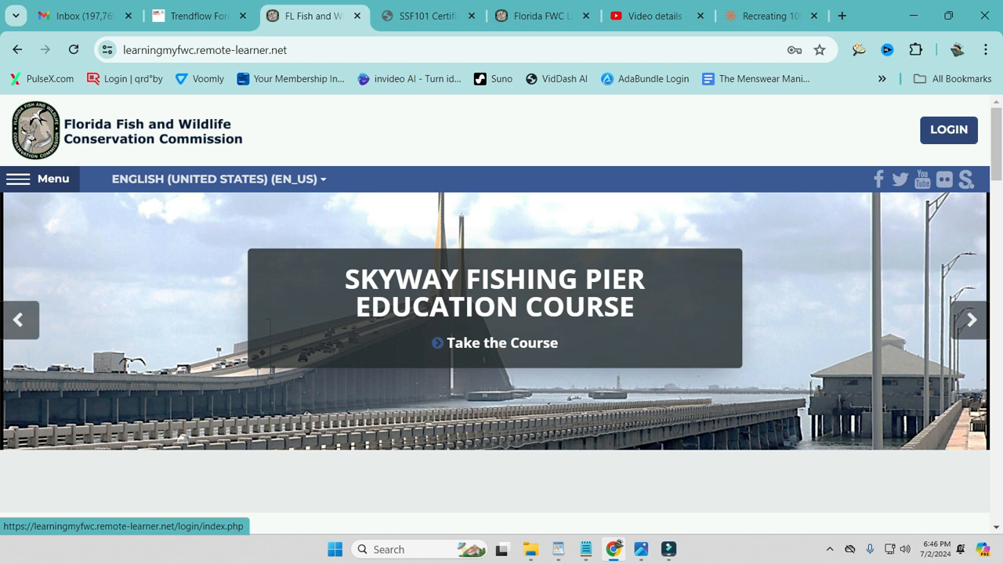
pyautogui.click(948, 129)
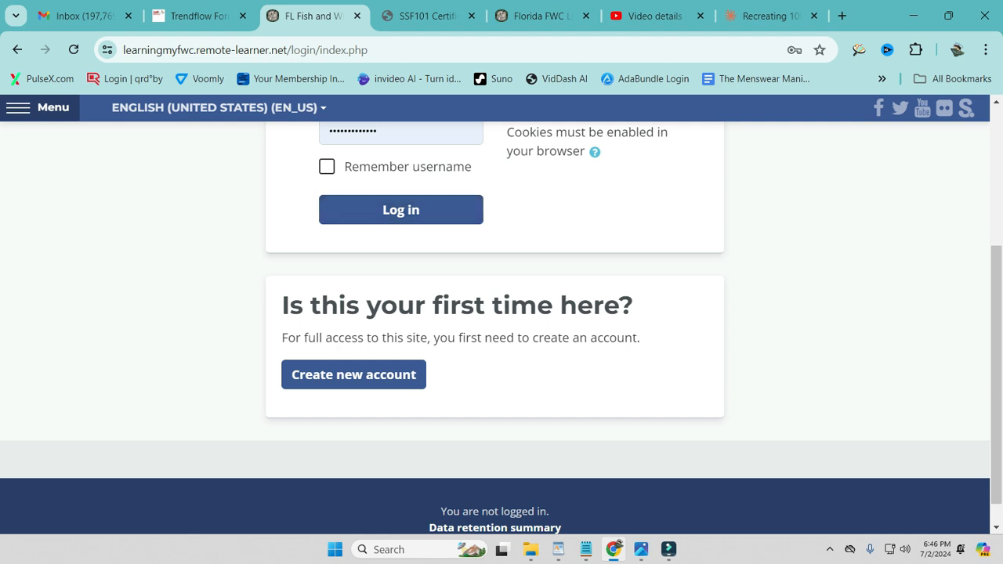
# Look over the Create new account registration form, then abandon it to return to the login page
pyautogui.tripleClick(454, 304)
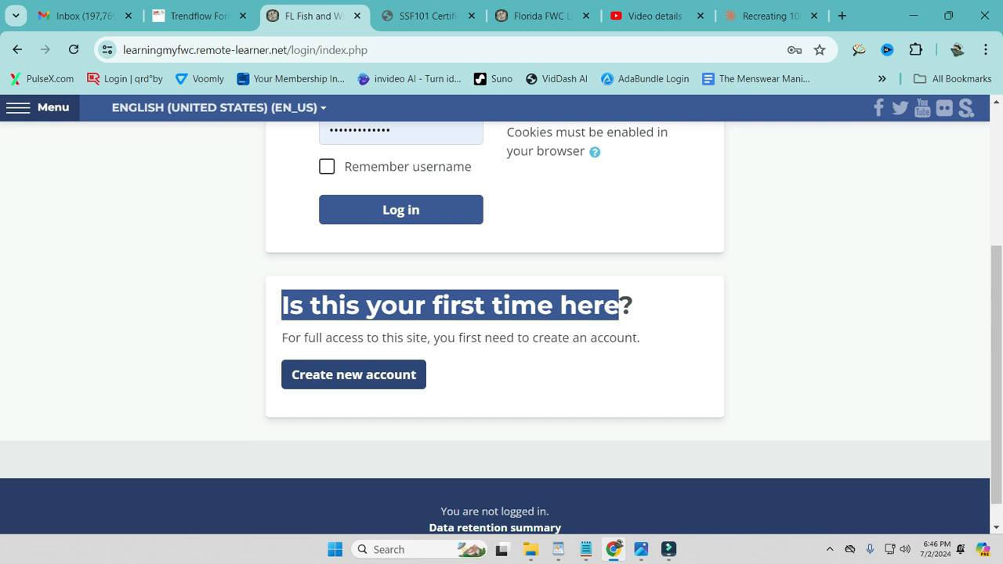
pyautogui.click(354, 375)
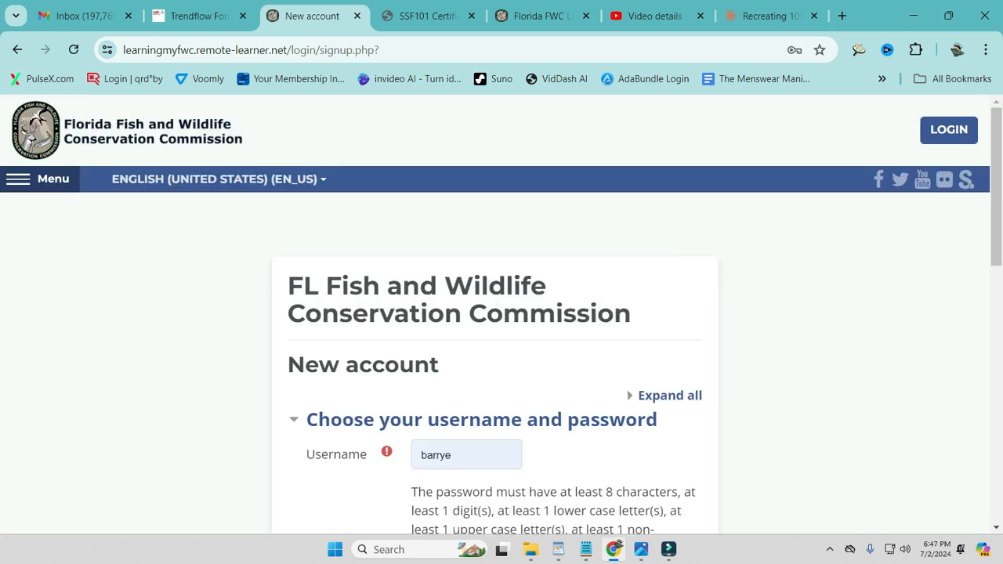
pyautogui.scroll(-3)
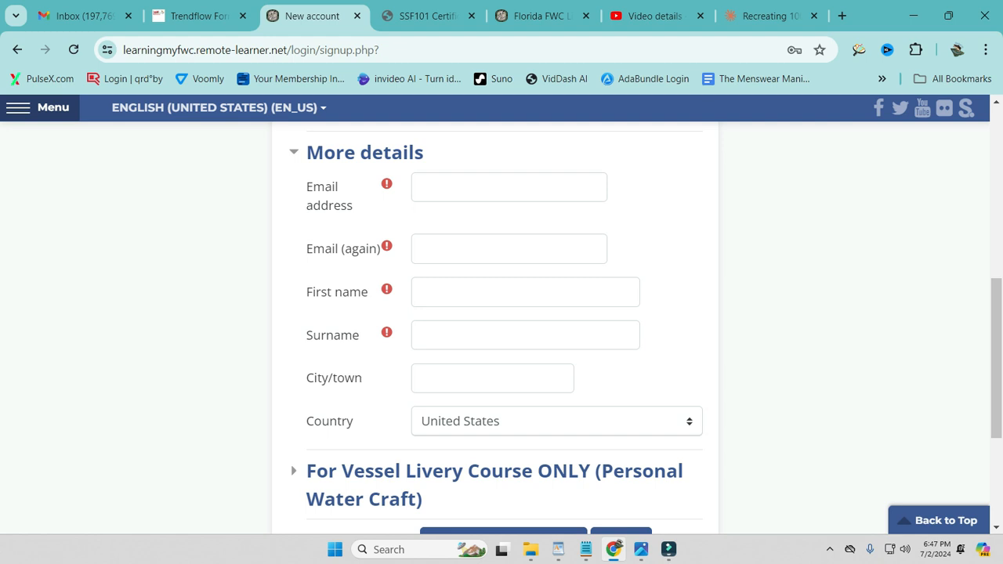
pyautogui.scroll(-3)
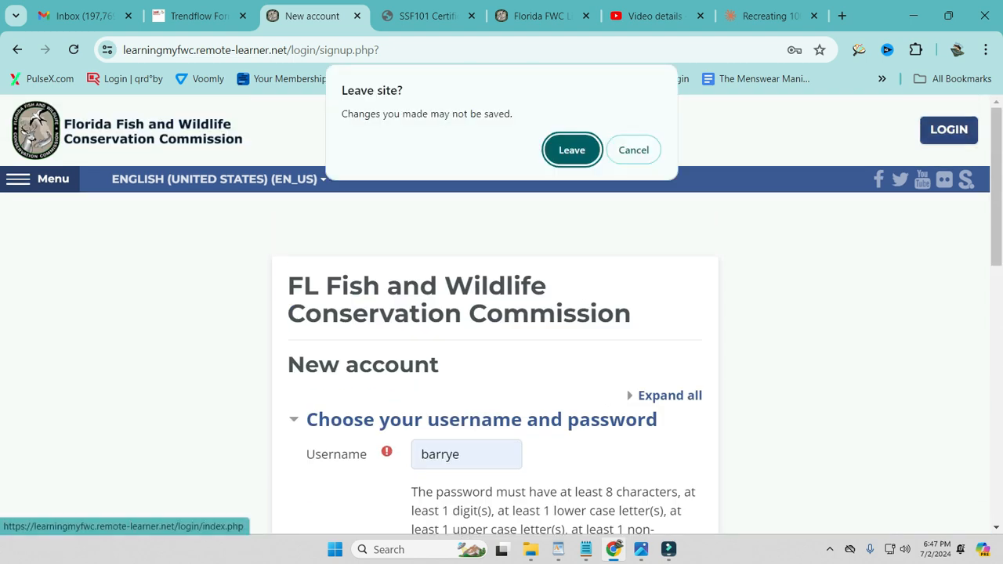
pyautogui.click(570, 150)
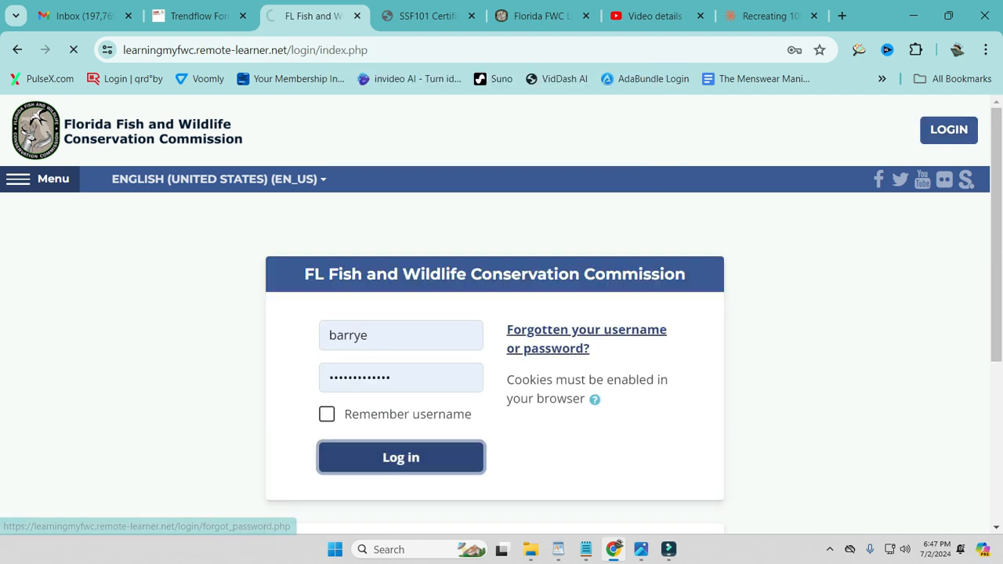
# Sign in and scroll the course catalog to Shore-based Shark-Smart Fishing under Wildlife Training and Certification Courses
pyautogui.click(402, 458)
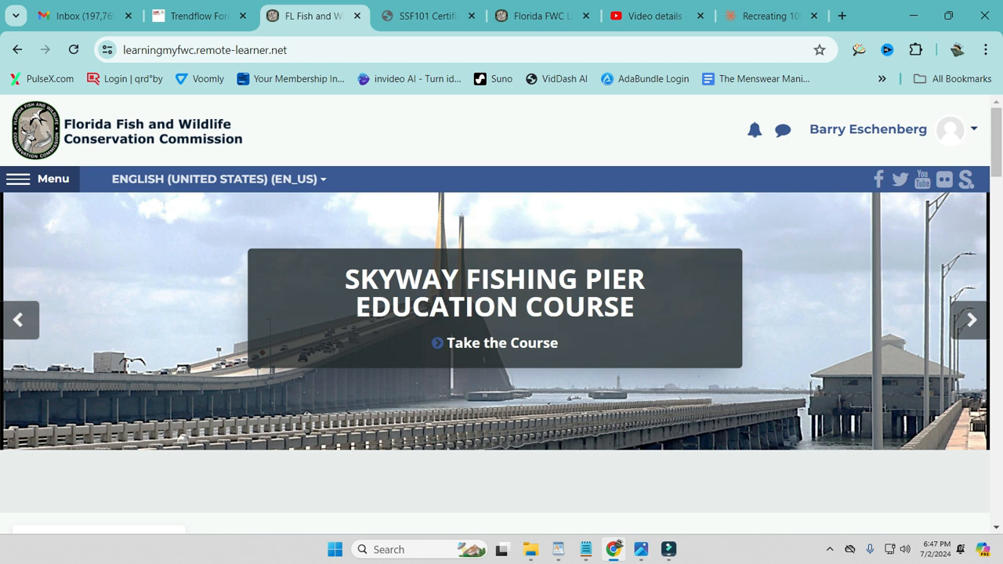
pyautogui.scroll(-3)
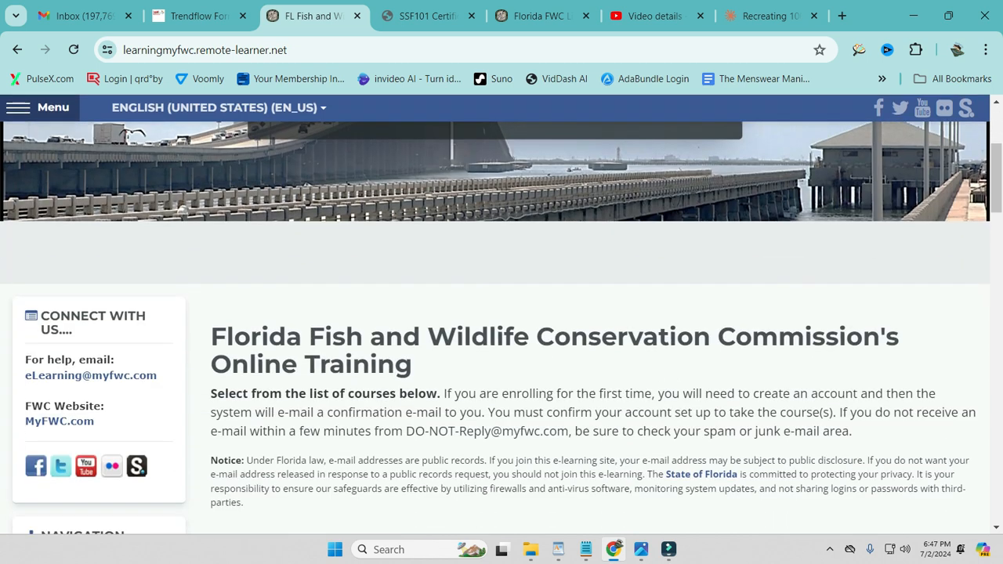
pyautogui.scroll(-3)
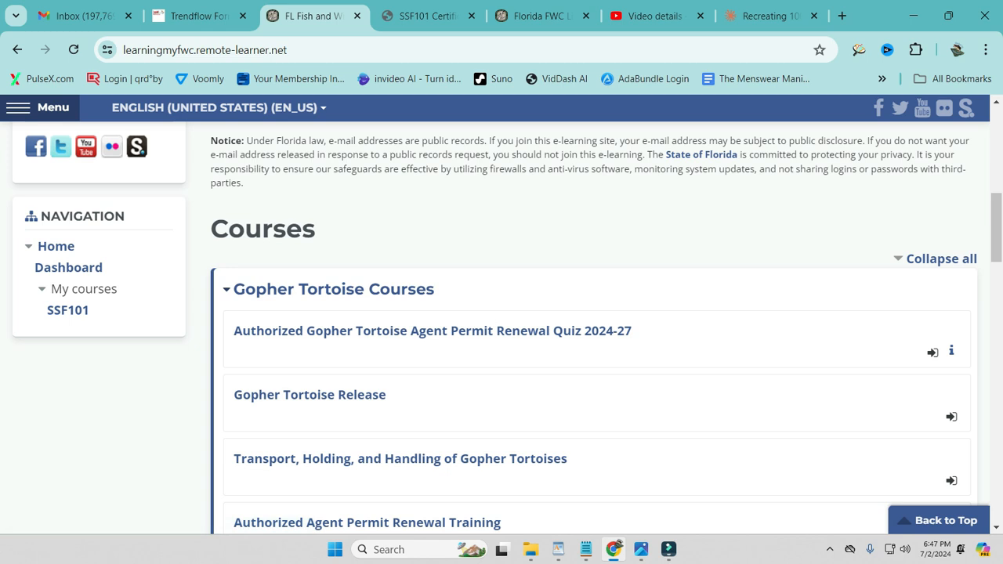
pyautogui.scroll(-3)
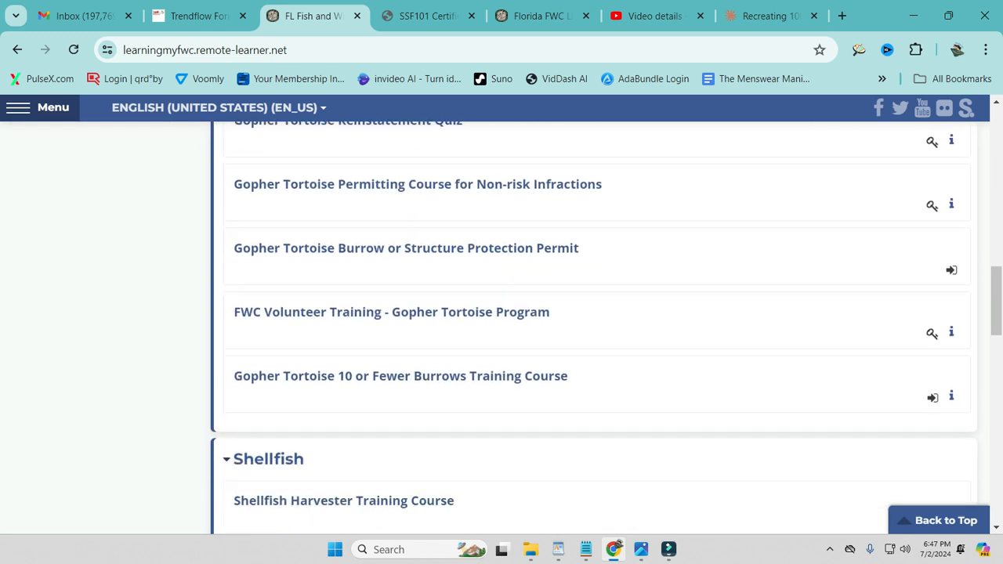
pyautogui.scroll(-3)
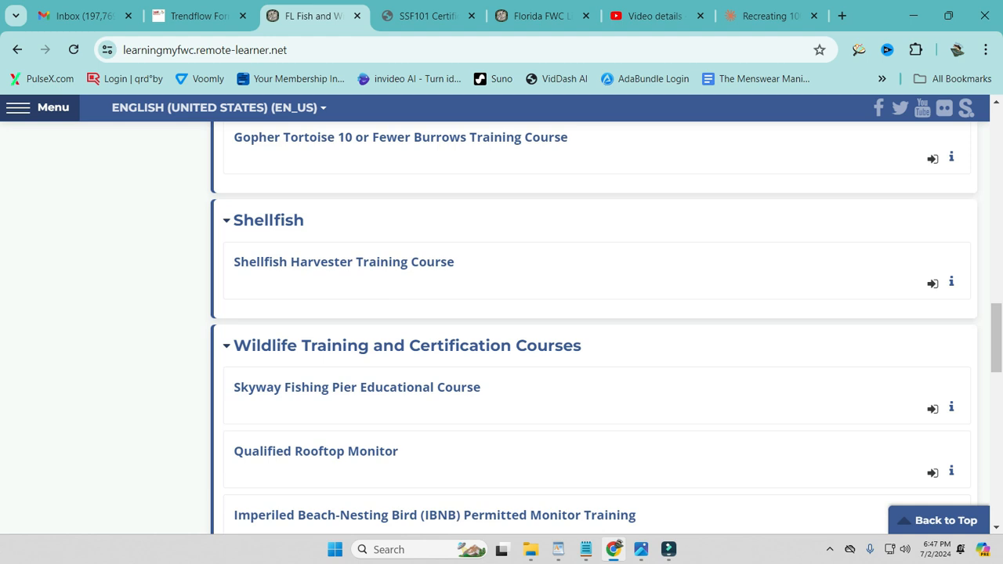
pyautogui.scroll(-3)
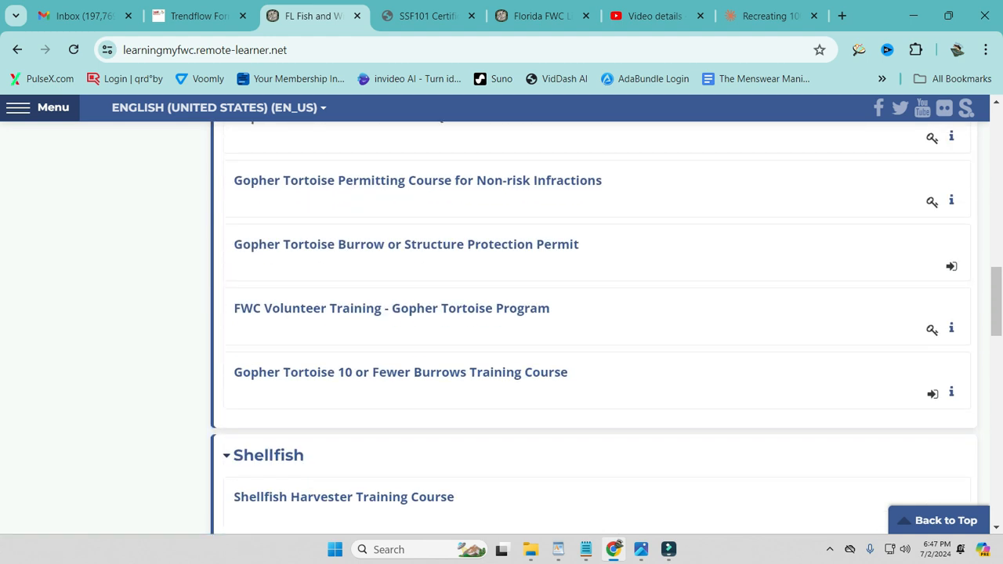
pyautogui.scroll(-3)
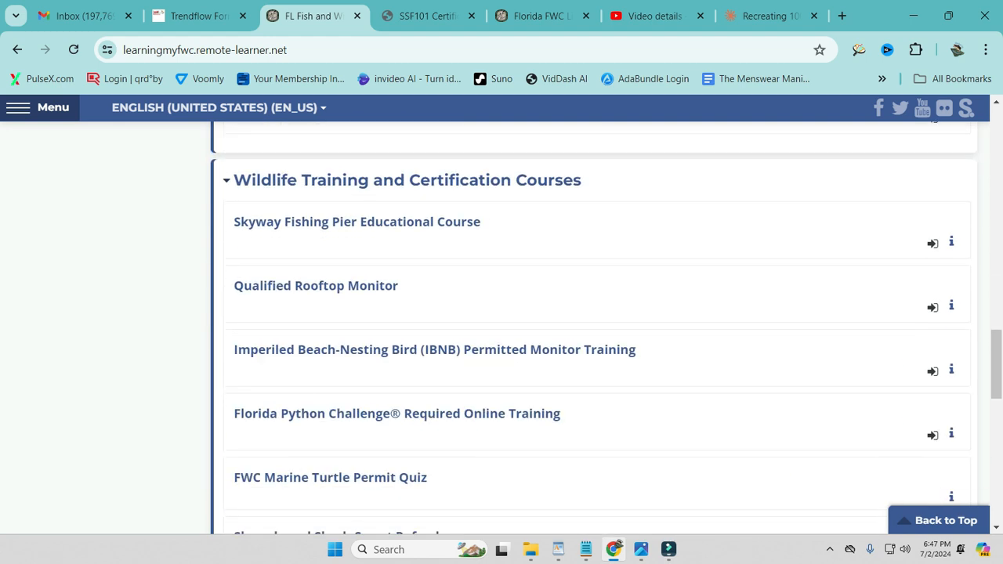
pyautogui.scroll(-3)
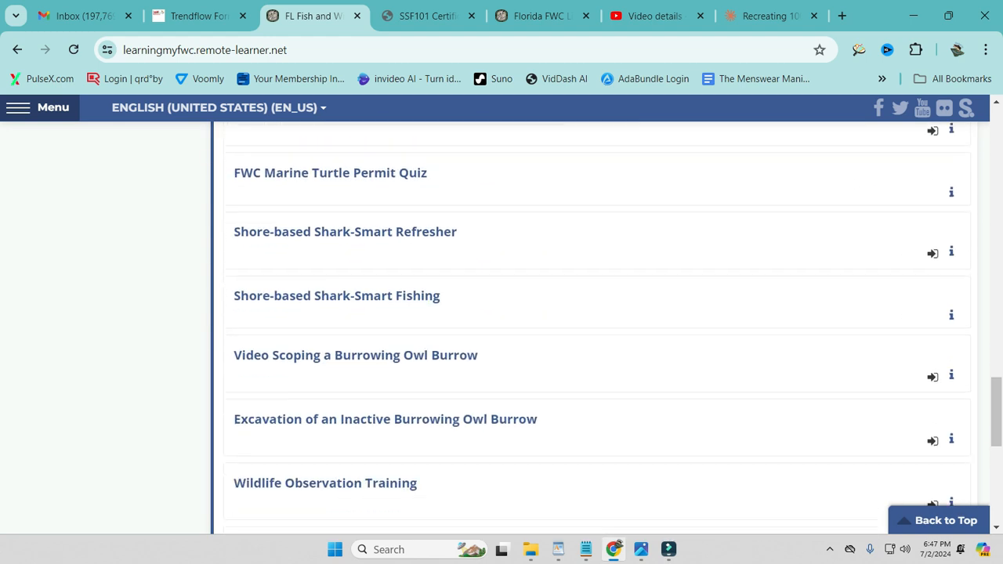
pyautogui.scroll(-3)
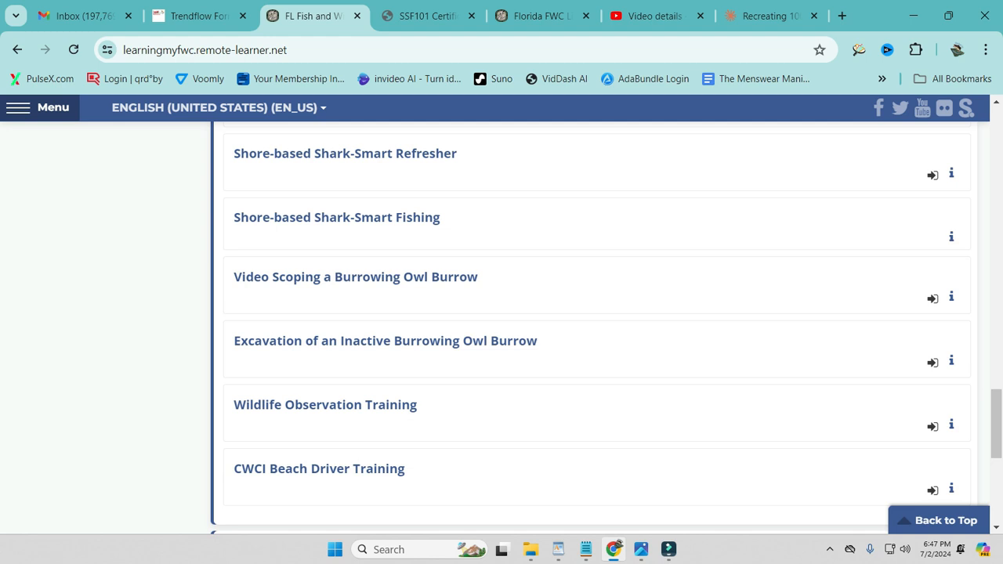
pyautogui.moveTo(337, 216)
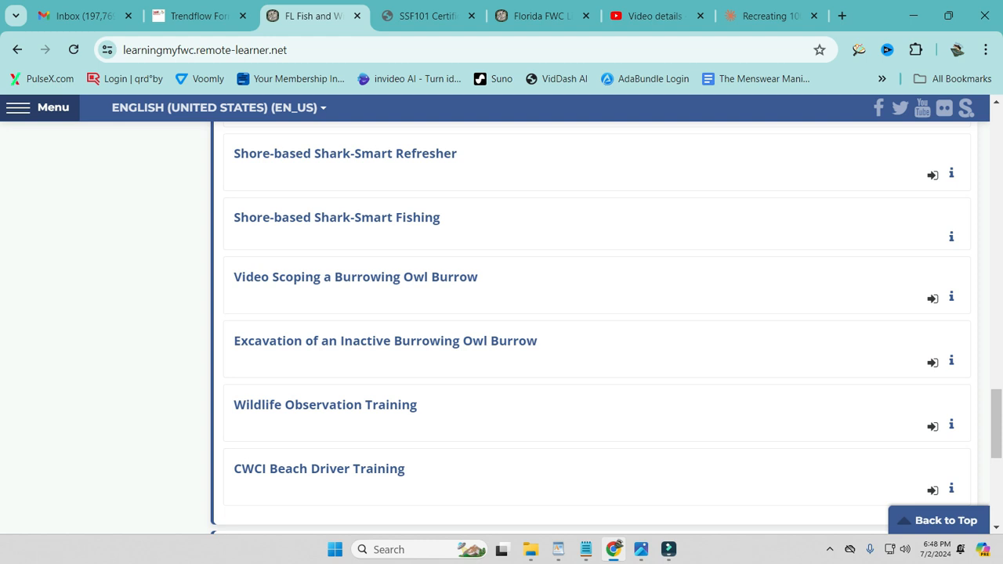
pyautogui.moveTo(345, 154)
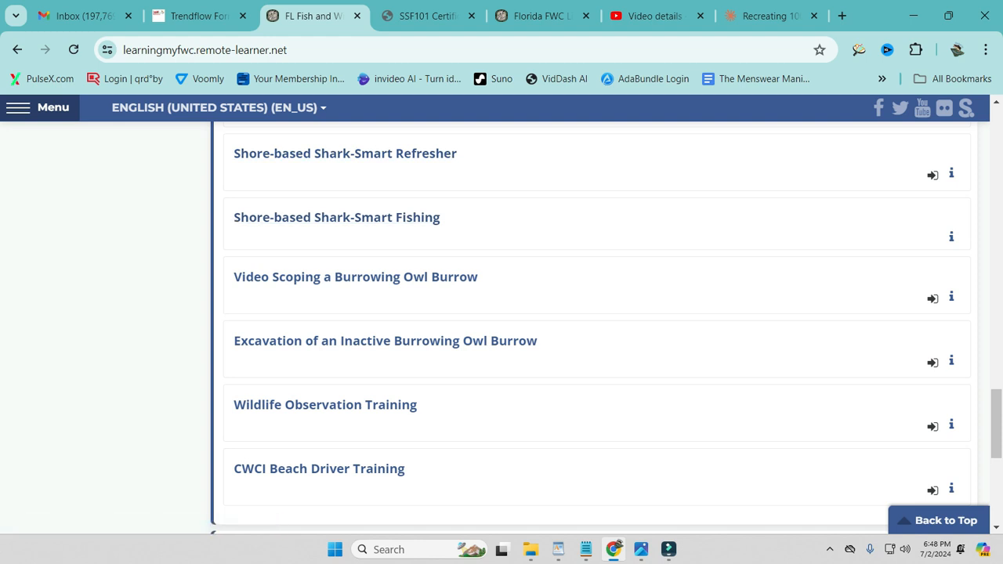
pyautogui.moveTo(337, 216)
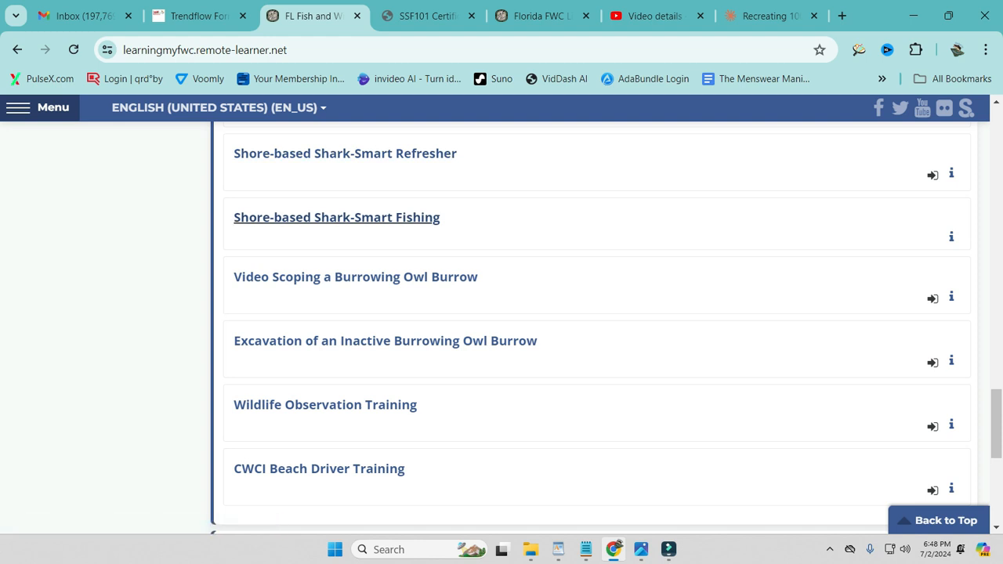
# Enter the Shore-based Shark-Smart Fishing course and scroll past its modules marked Done
pyautogui.click(337, 216)
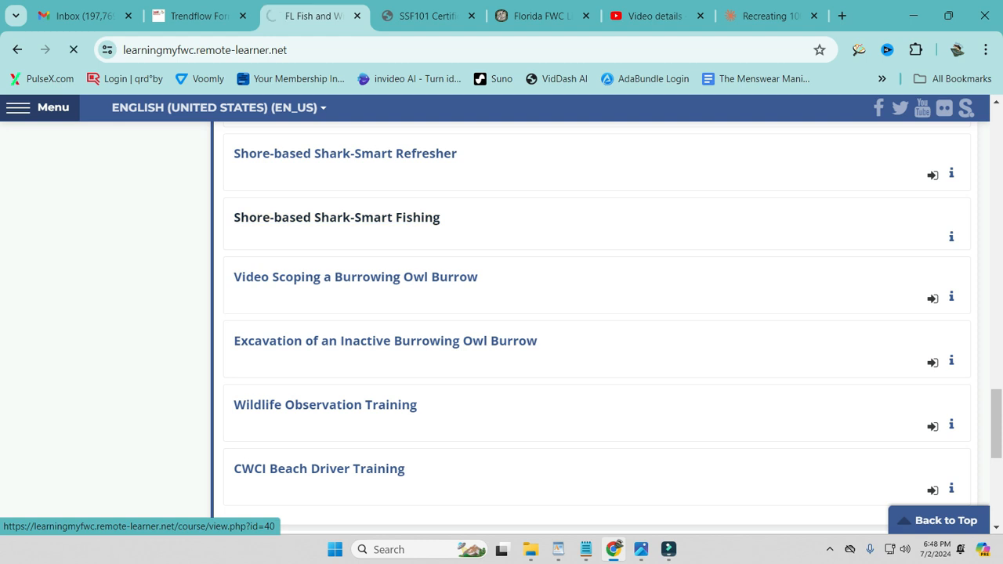
pyautogui.click(336, 217)
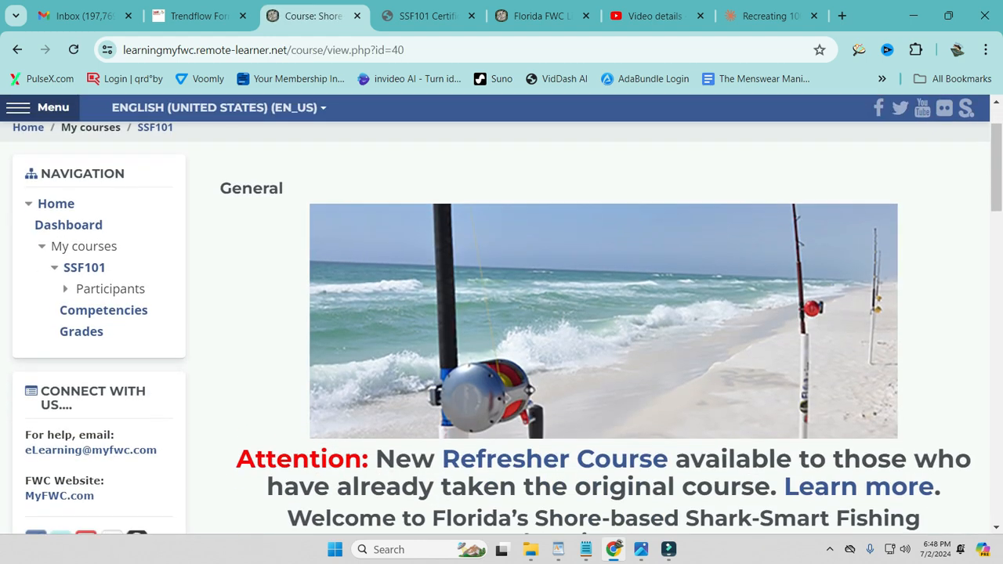
pyautogui.scroll(-3)
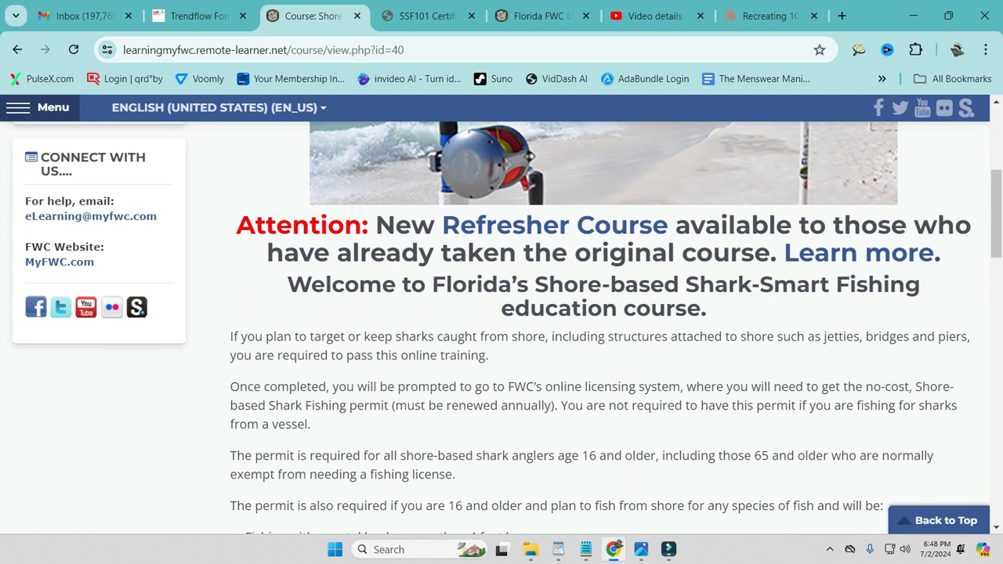
pyautogui.scroll(-3)
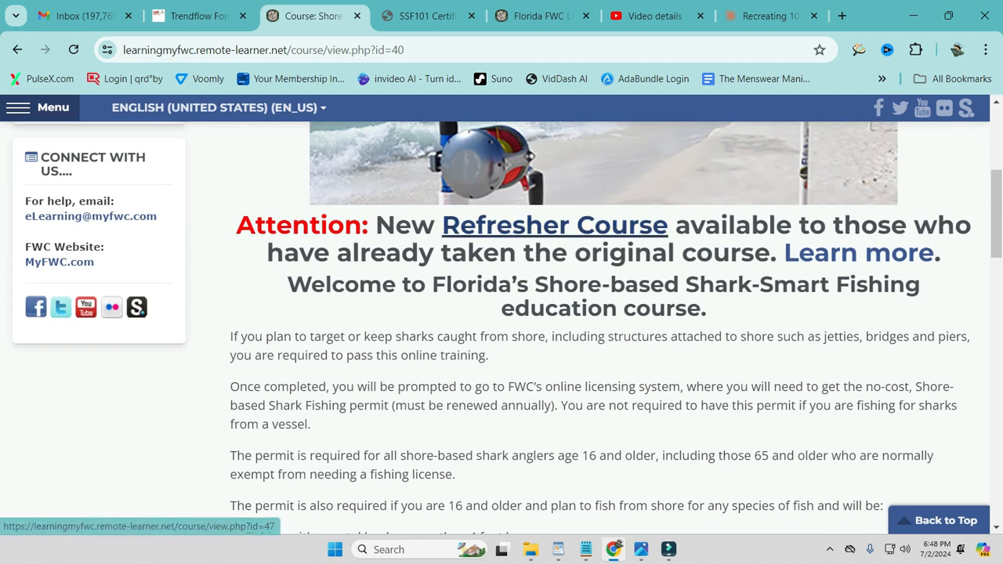
pyautogui.scroll(-3)
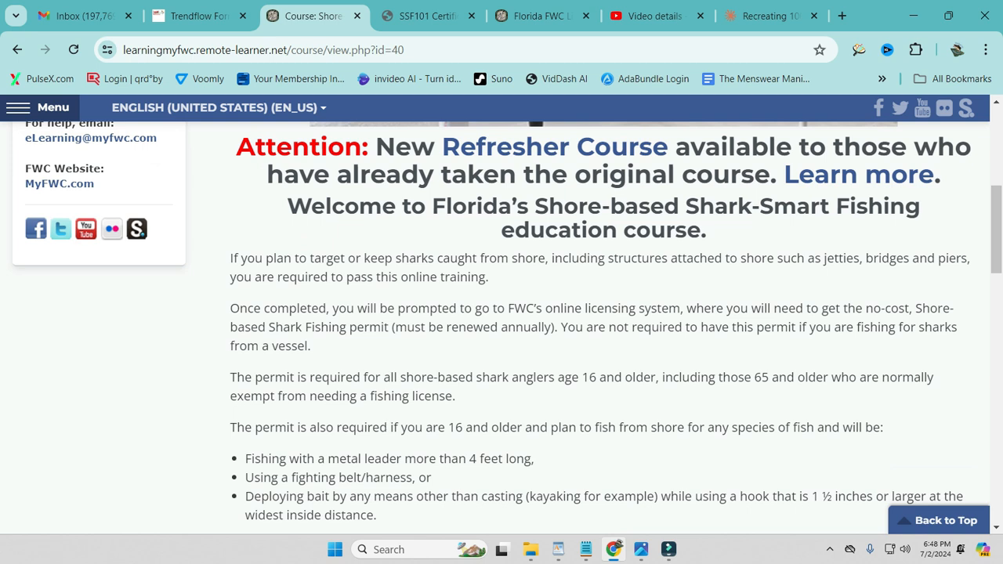
pyautogui.scroll(-3)
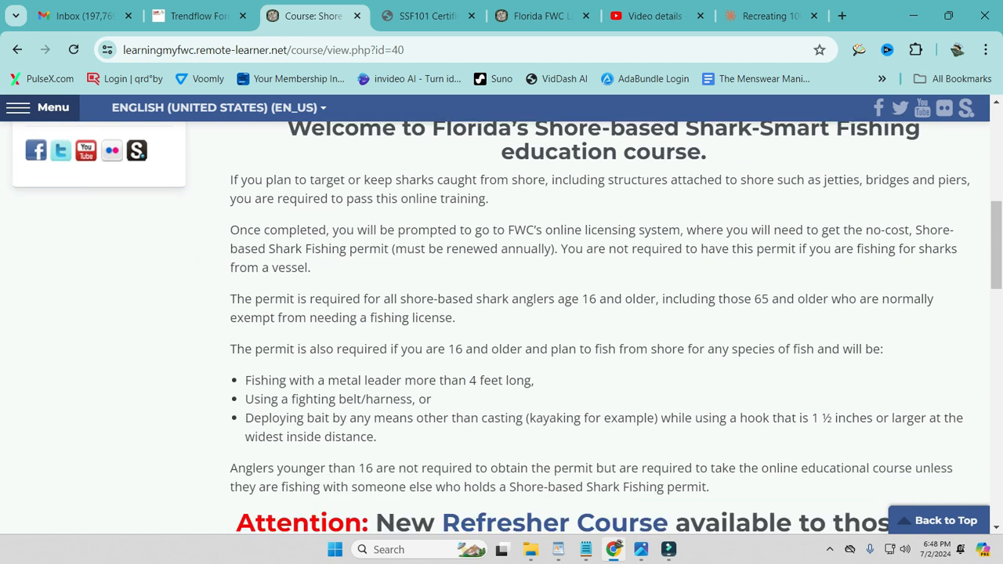
pyautogui.scroll(-3)
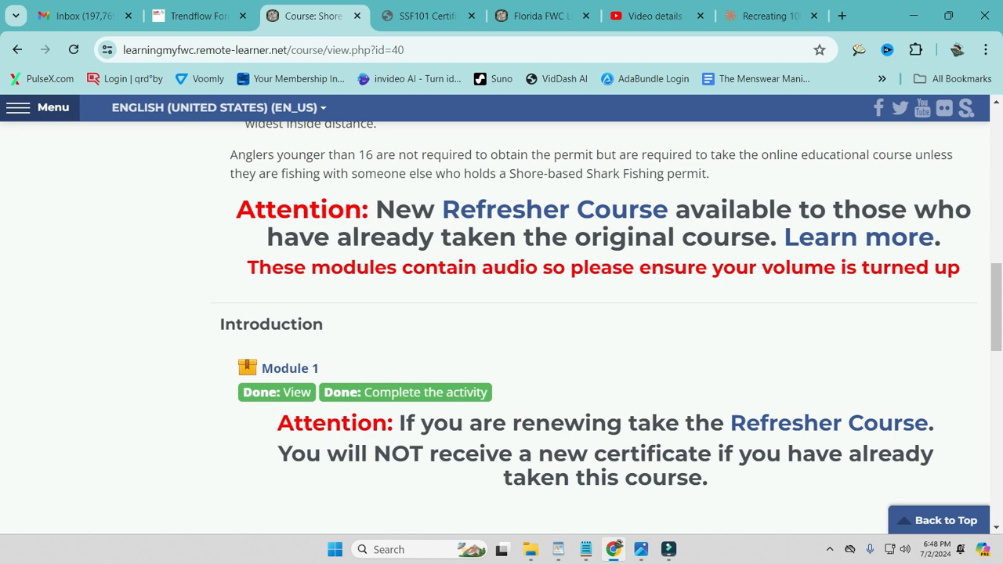
pyautogui.scroll(-3)
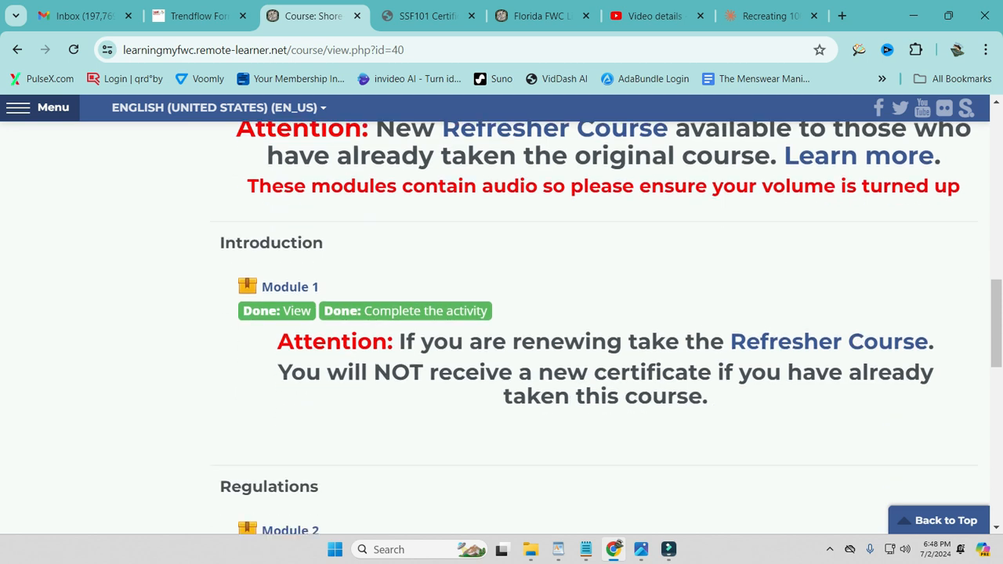
pyautogui.scroll(-3)
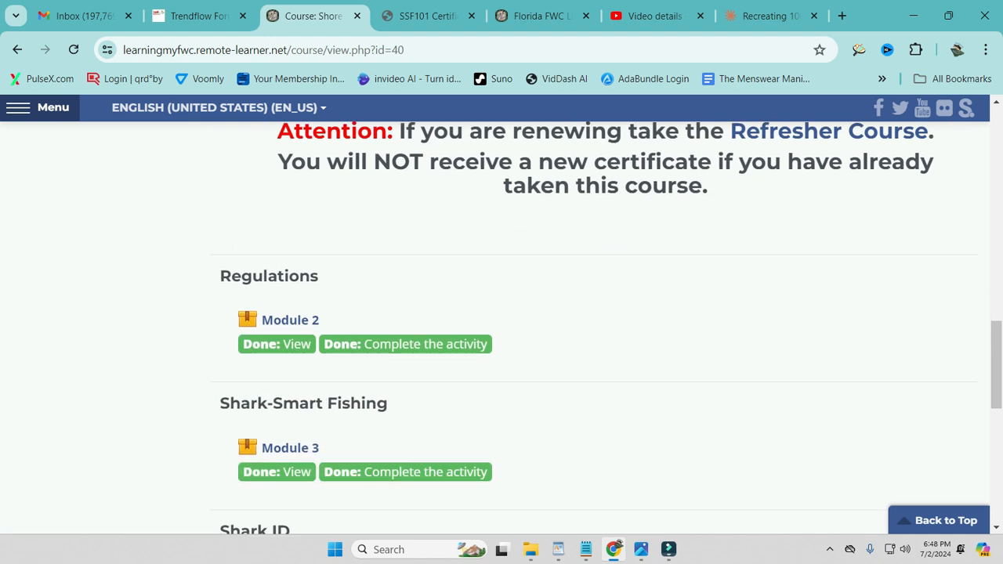
pyautogui.scroll(-3)
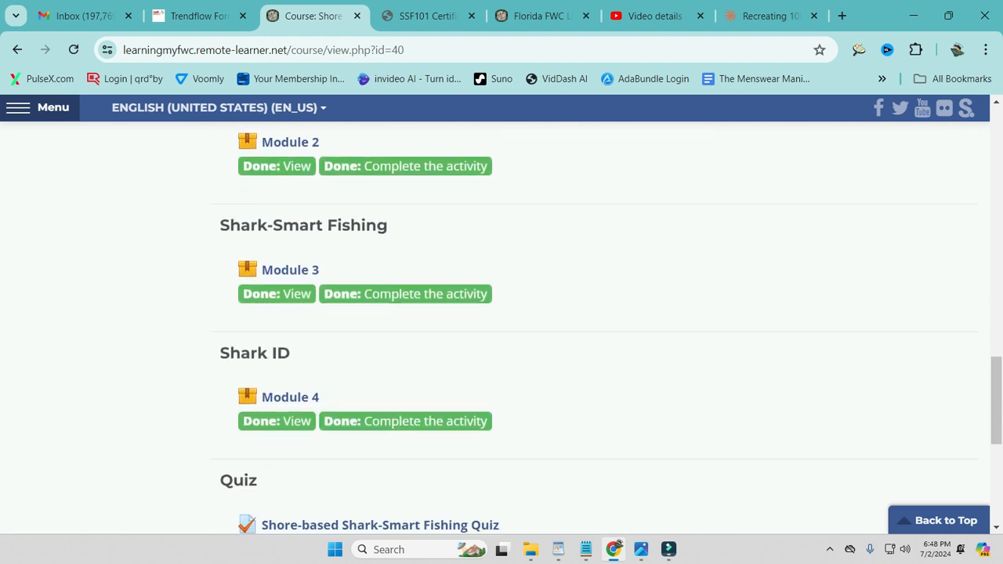
pyautogui.scroll(3)
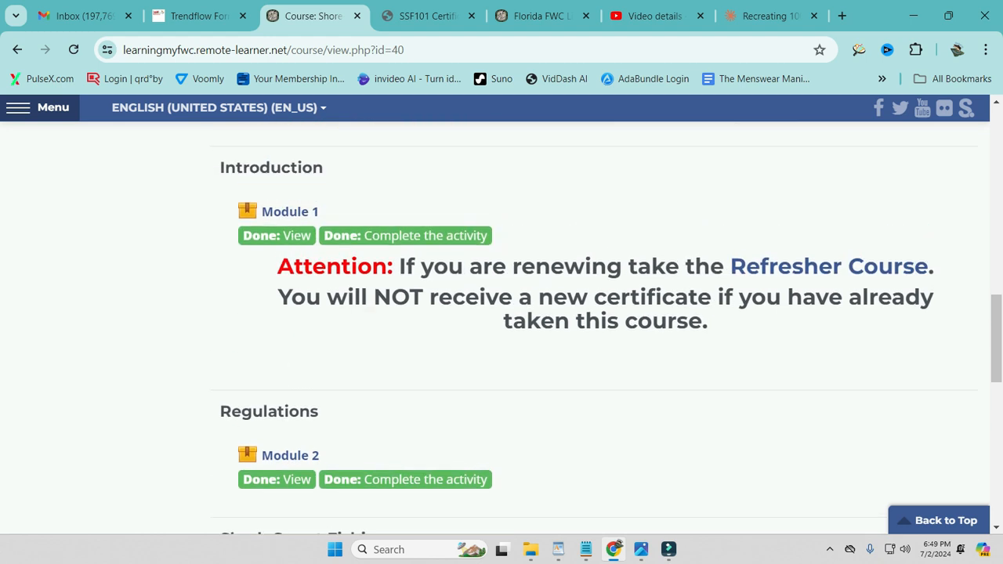
pyautogui.moveTo(288, 212)
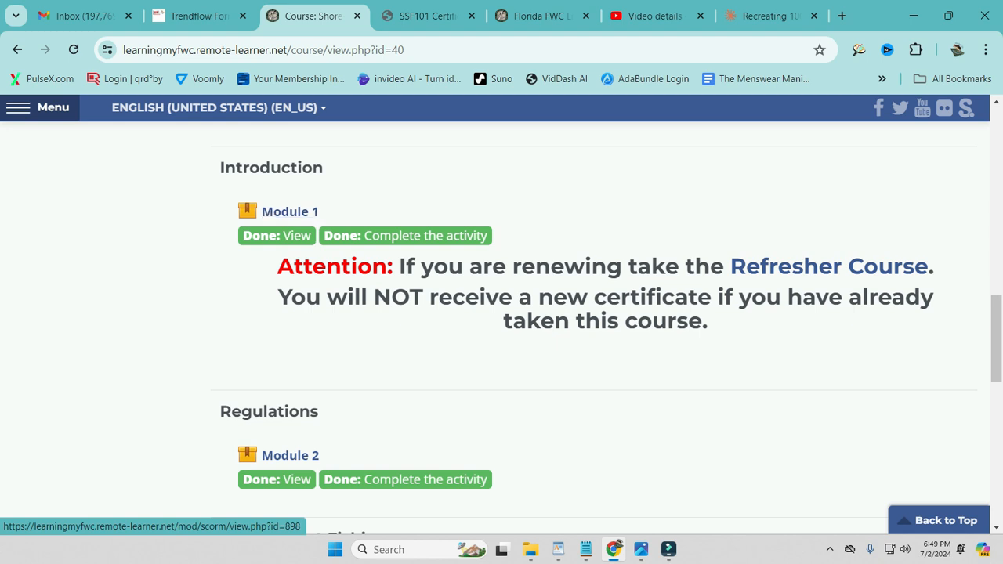
# Review the Shark ID module, quiz and certificate entries on the course page
pyautogui.scroll(-3)
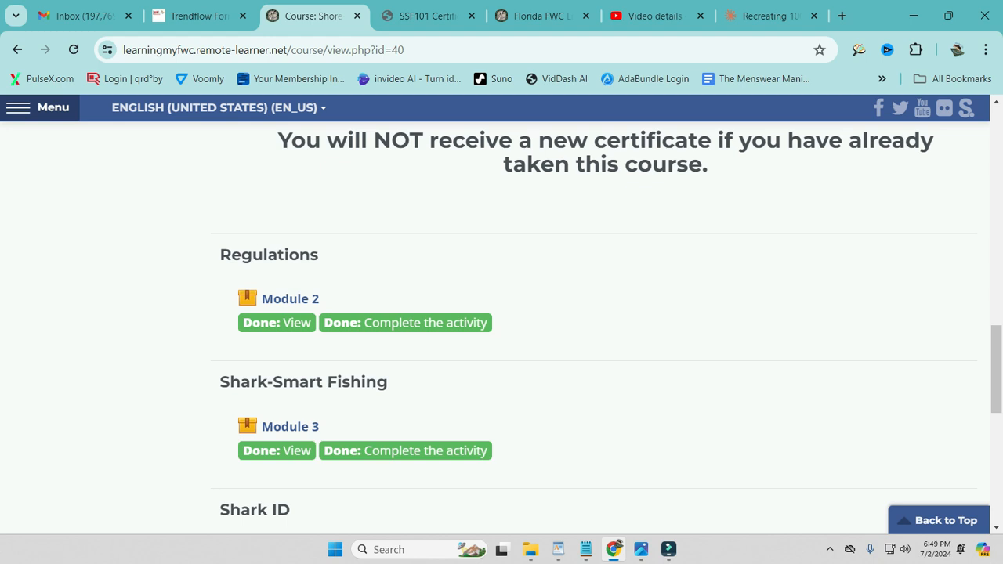
pyautogui.scroll(-3)
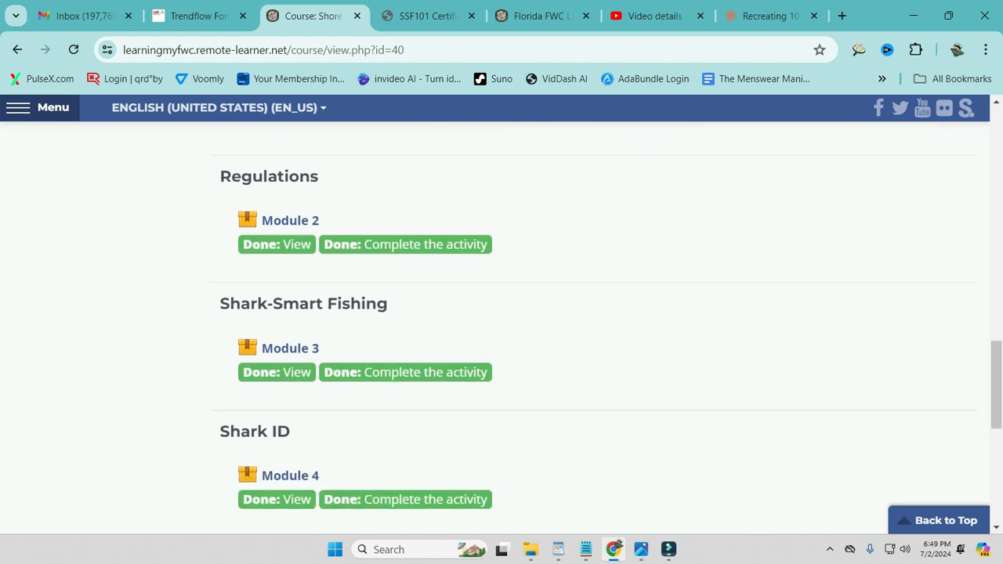
pyautogui.scroll(-3)
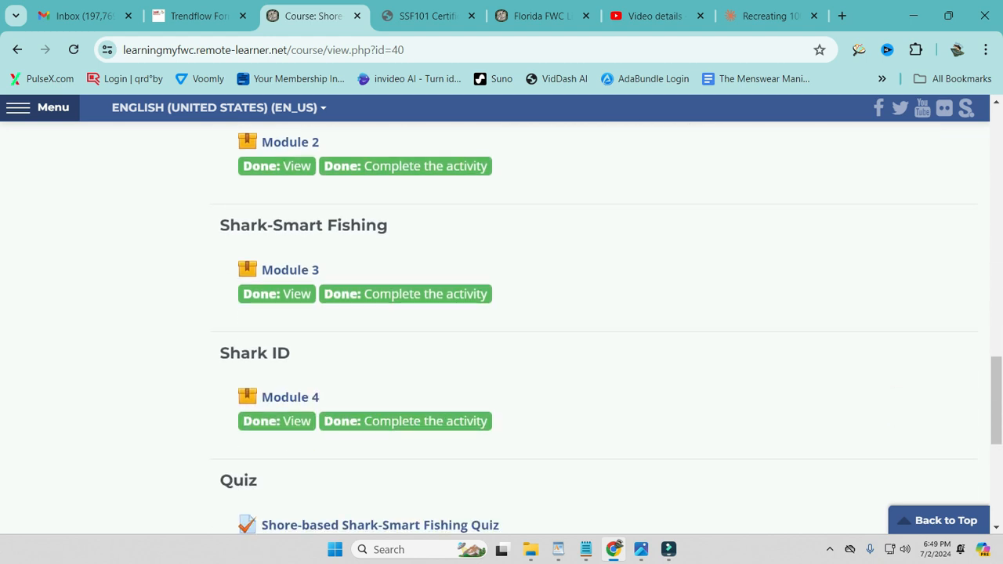
pyautogui.doubleClick(243, 353)
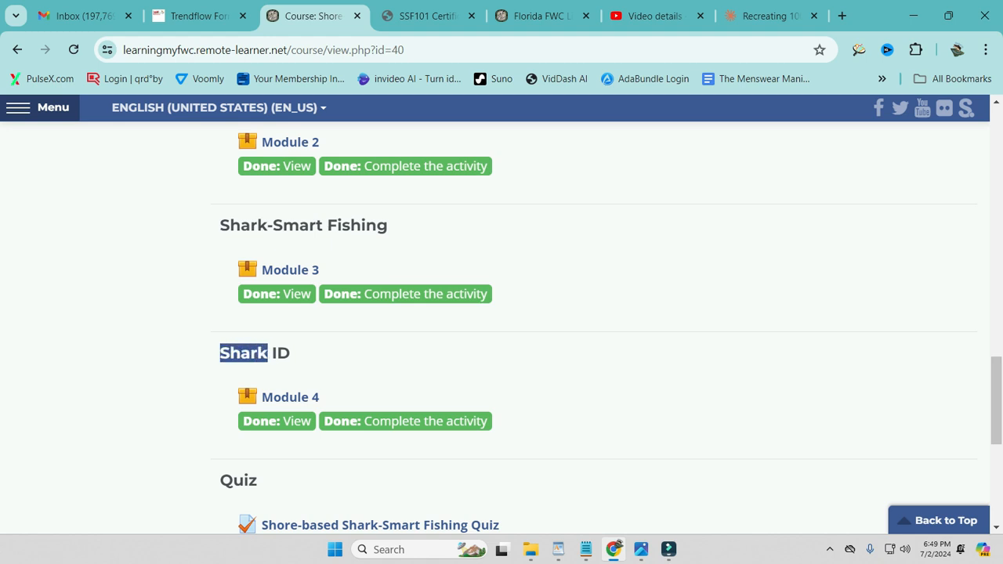
pyautogui.doubleClick(245, 355)
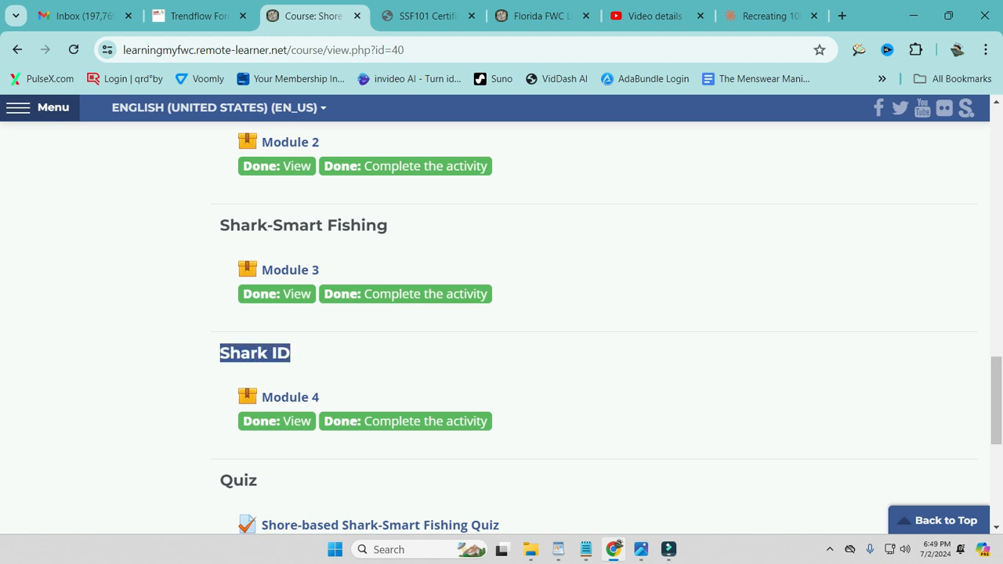
pyautogui.scroll(-3)
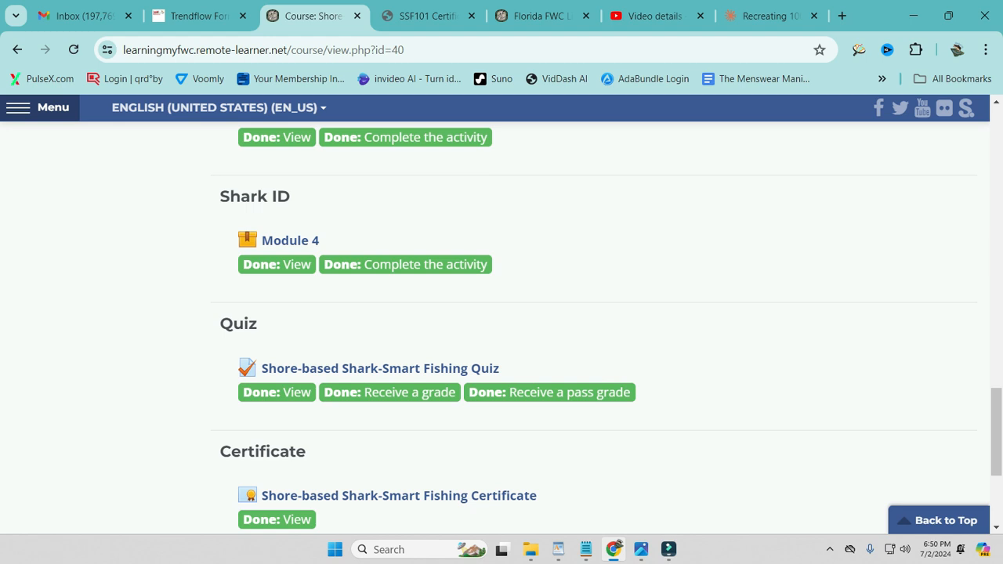
pyautogui.scroll(3)
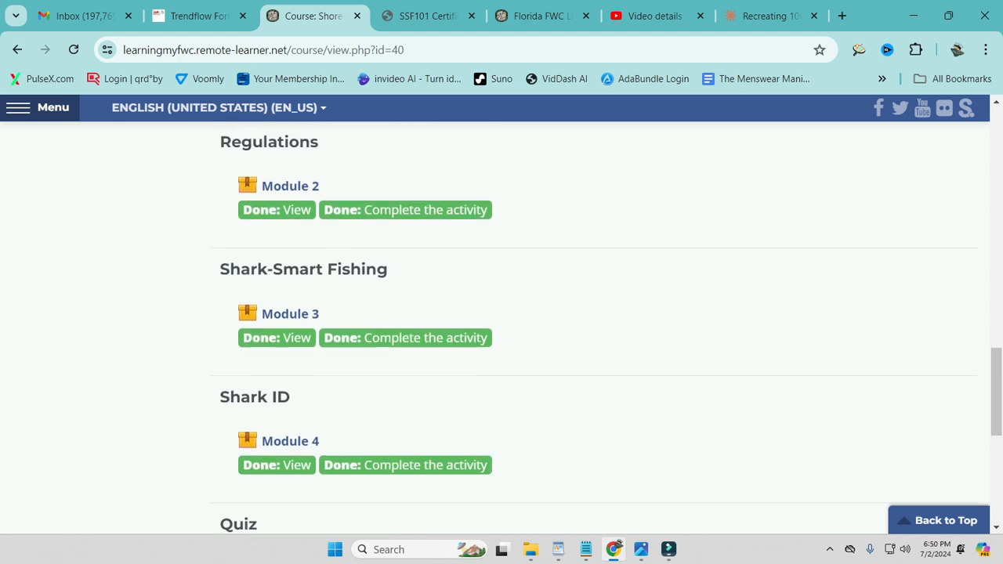
pyautogui.scroll(-3)
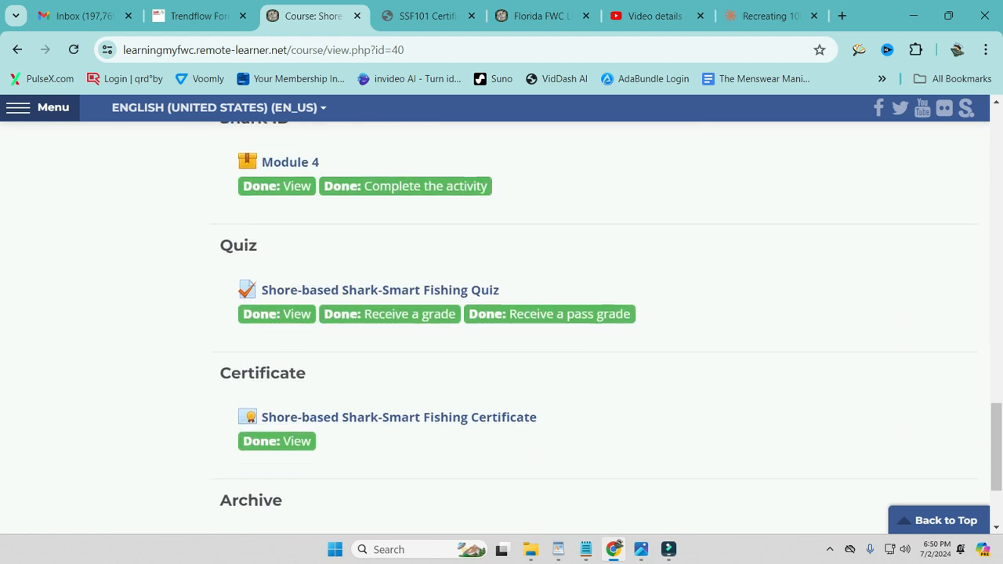
pyautogui.moveTo(379, 290)
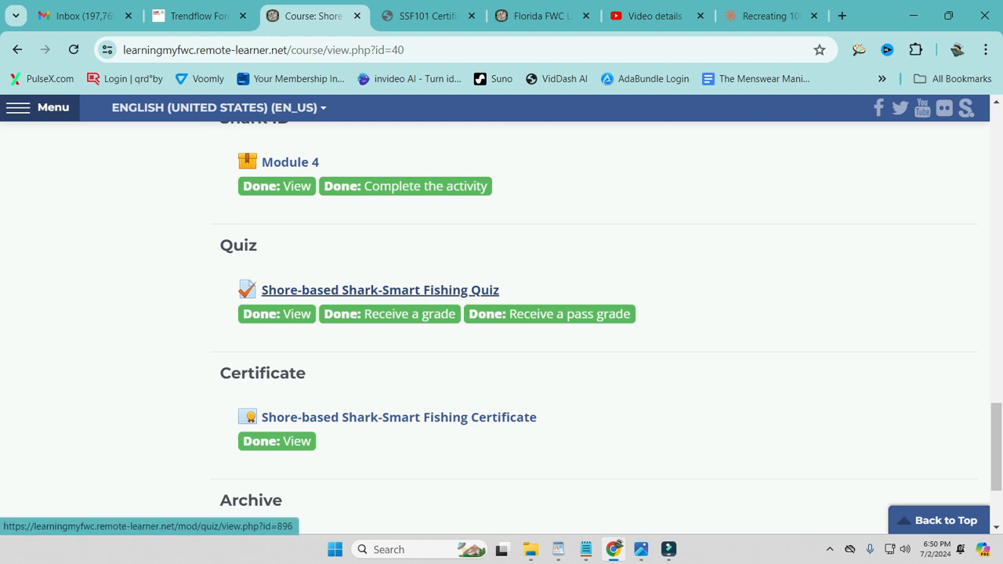
pyautogui.moveTo(380, 290)
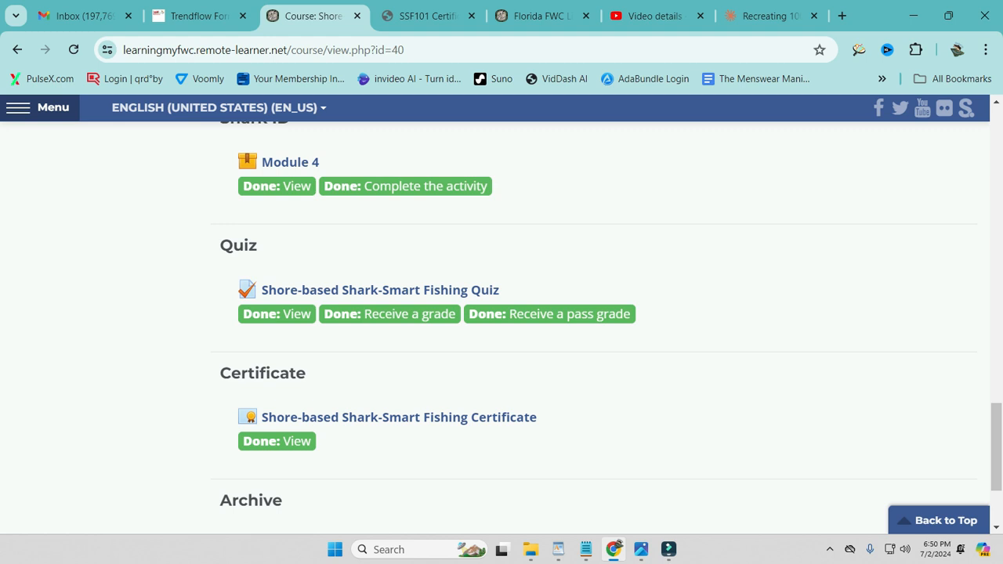
pyautogui.moveTo(381, 291)
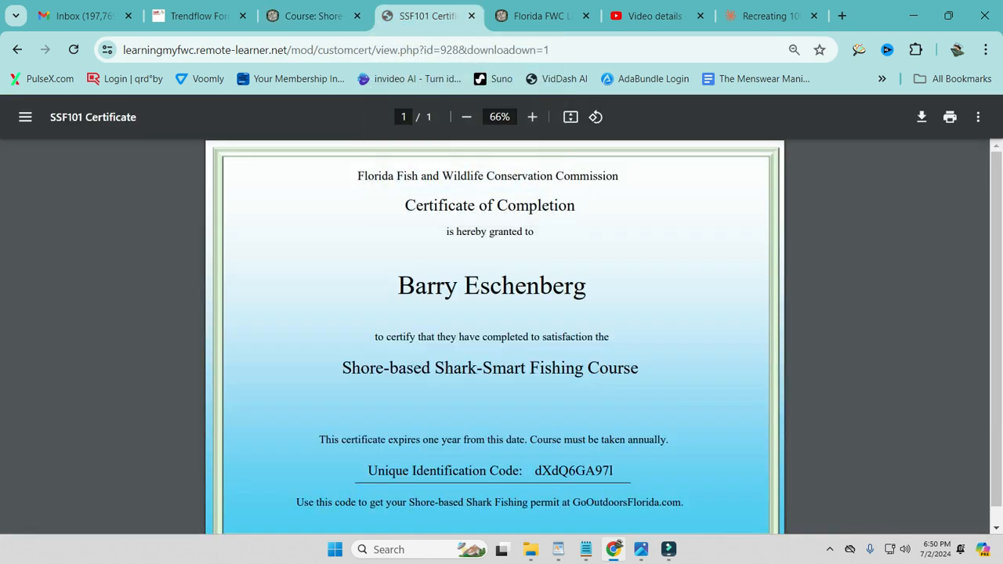
pyautogui.scroll(-3)
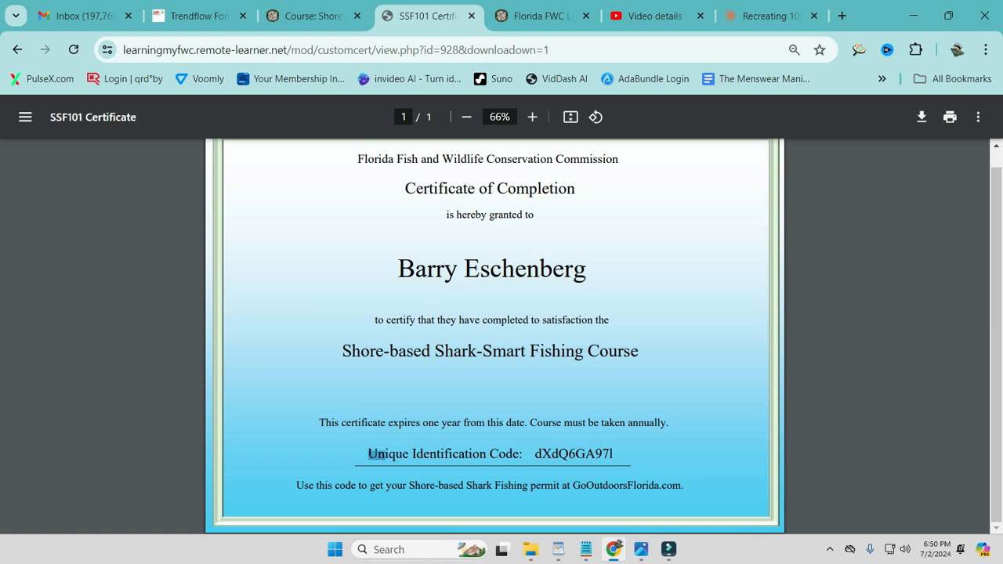
pyautogui.moveTo(369, 455); pyautogui.dragTo(518, 454)
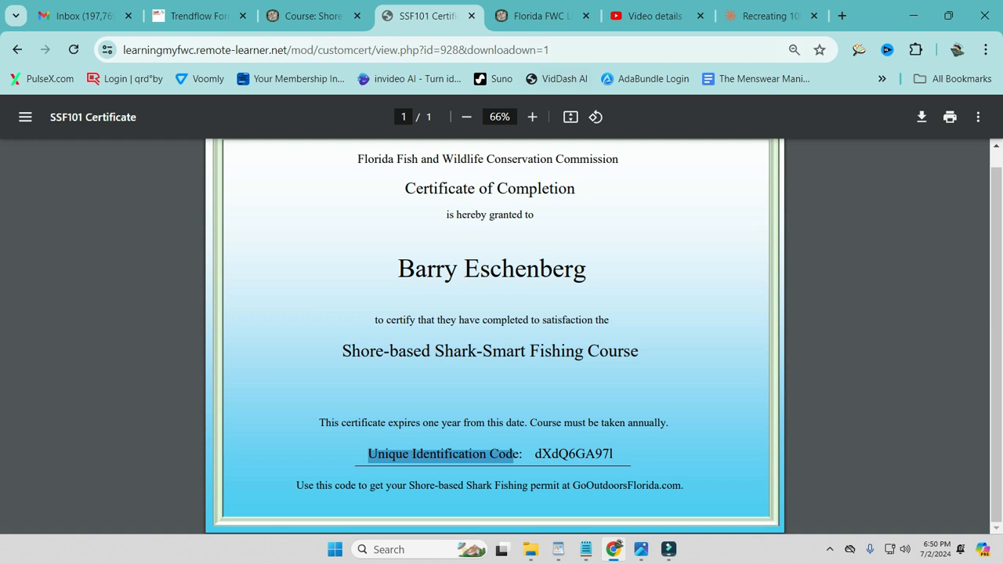
# Show the GoOutdoorsFlorida LicenseHome with the Shore-based Shark Fishing Permit listed and expand the My Account menu
pyautogui.click(541, 15)
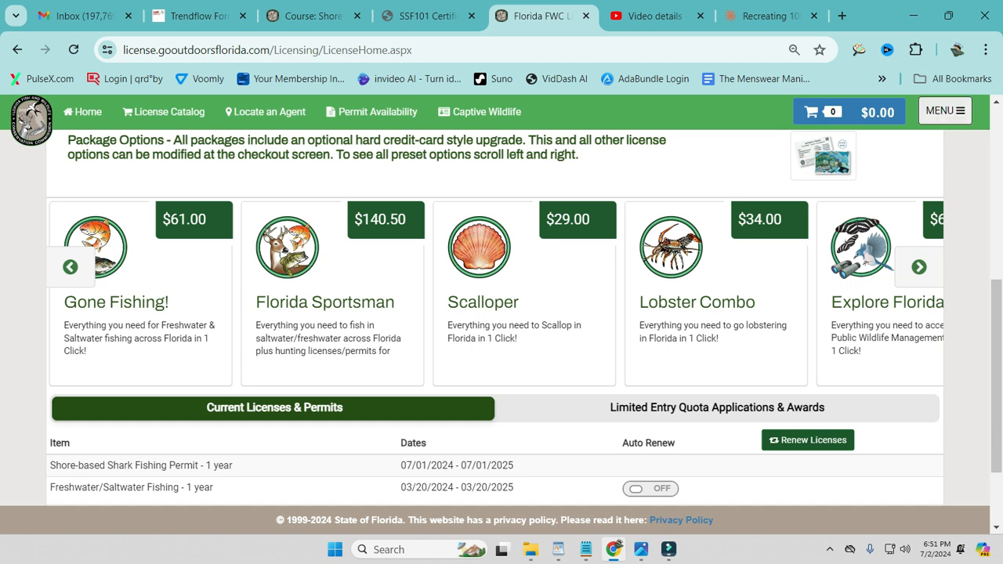
pyautogui.click(944, 110)
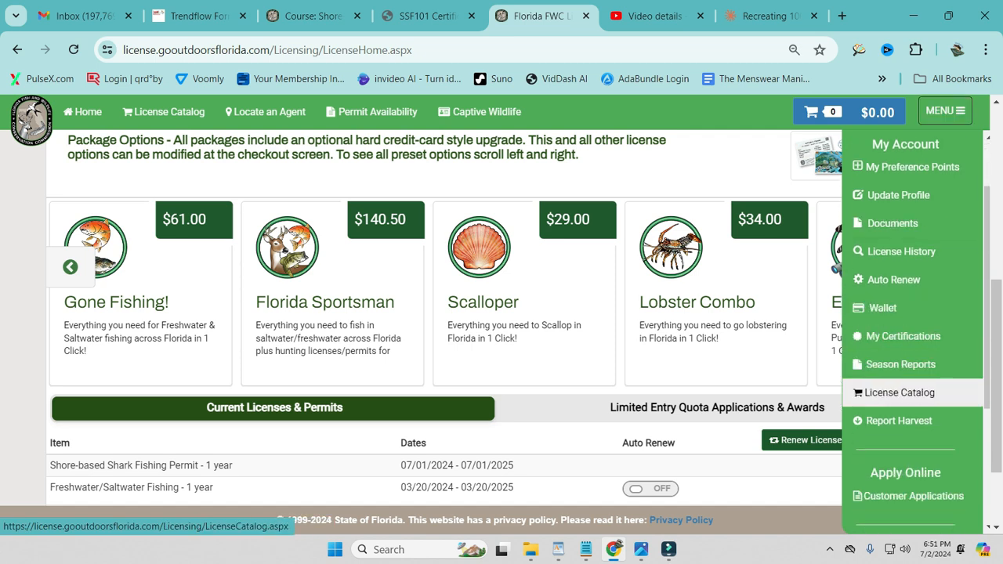
# Browse the licence catalog and filter it to Saltwater Fishing licenses
pyautogui.click(897, 392)
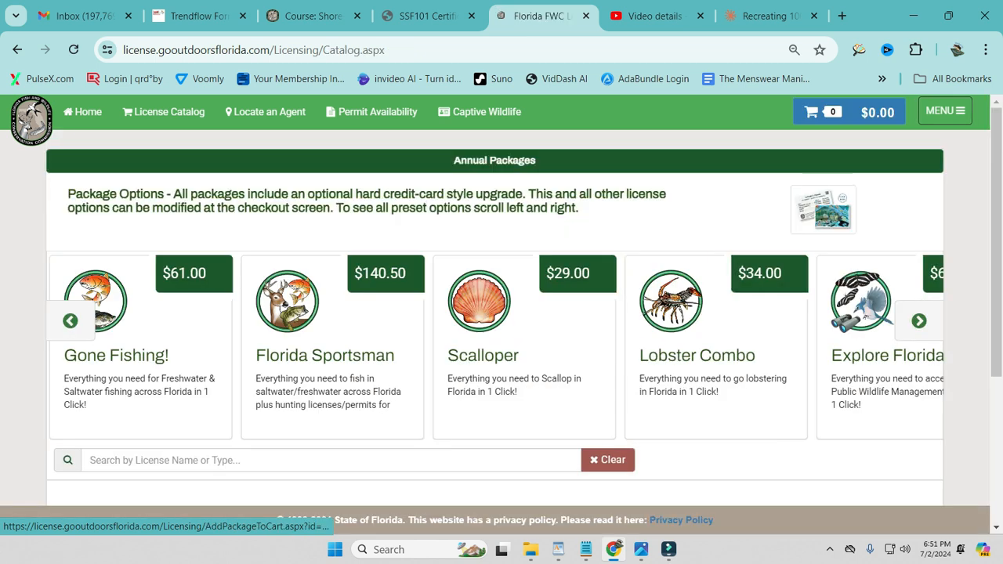
pyautogui.scroll(-3)
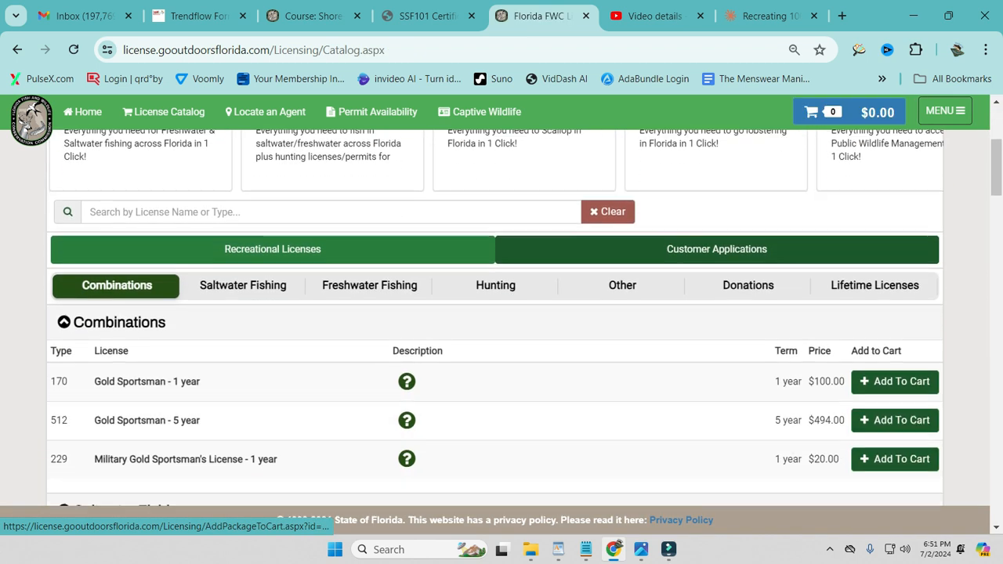
pyautogui.scroll(-3)
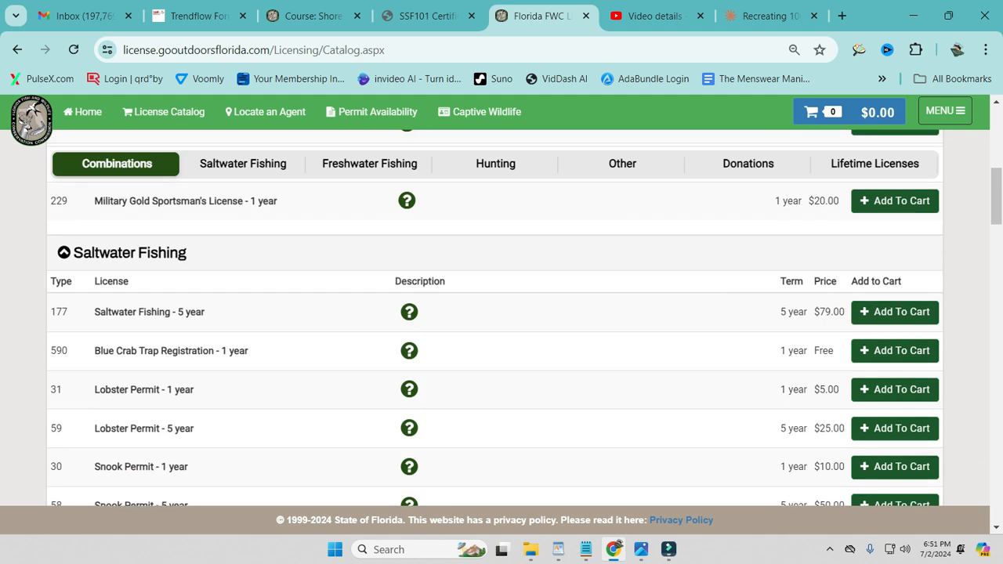
pyautogui.click(243, 163)
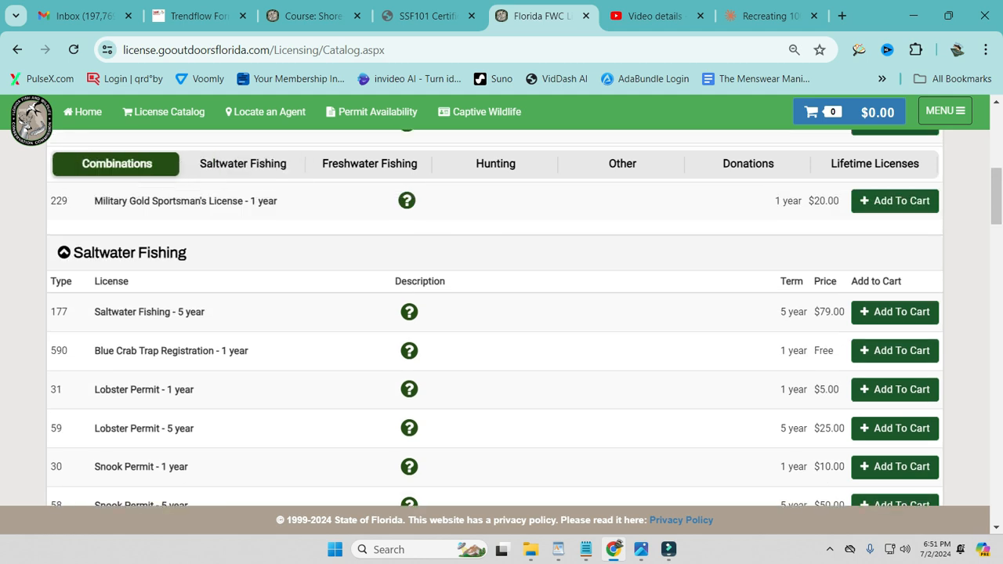
pyautogui.click(241, 163)
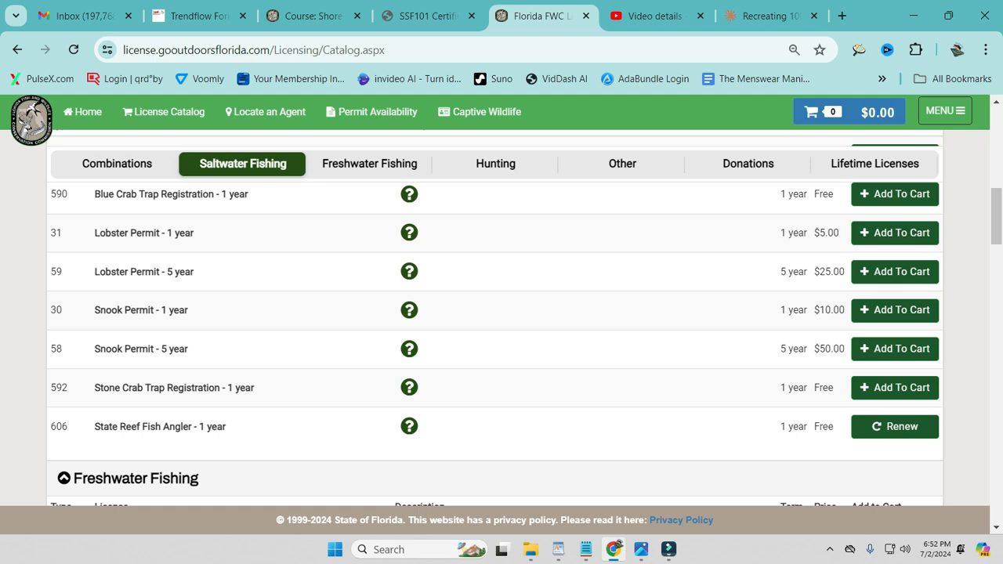
# Glance at the course certificate tab, view the Combinations licenses, then return to the course overview page
pyautogui.click(426, 16)
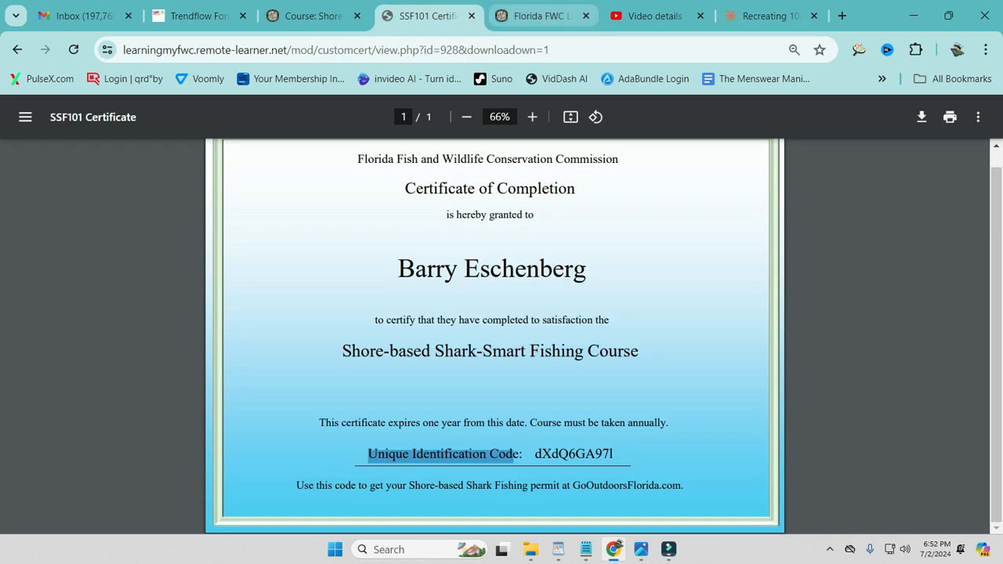
pyautogui.click(542, 16)
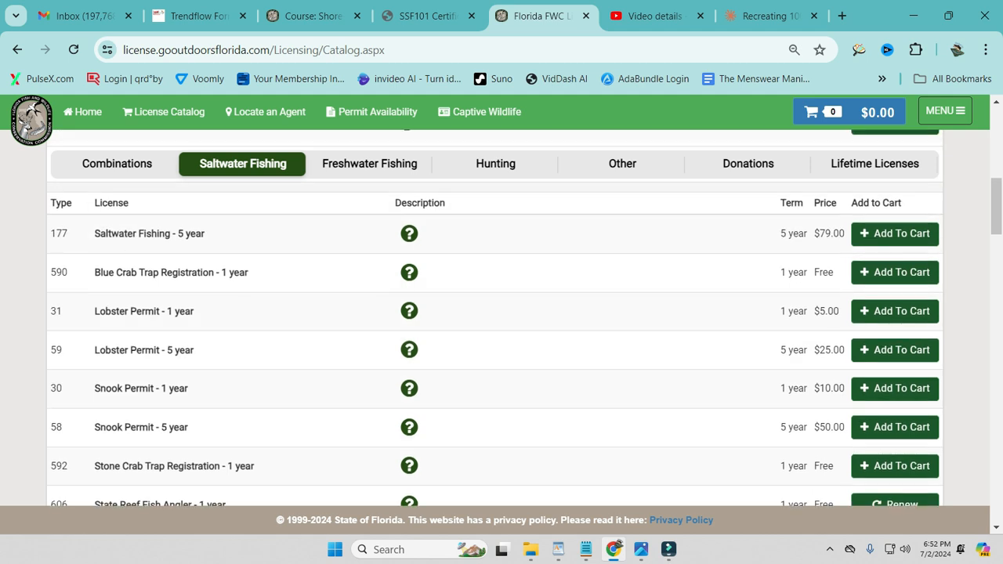
pyautogui.click(116, 165)
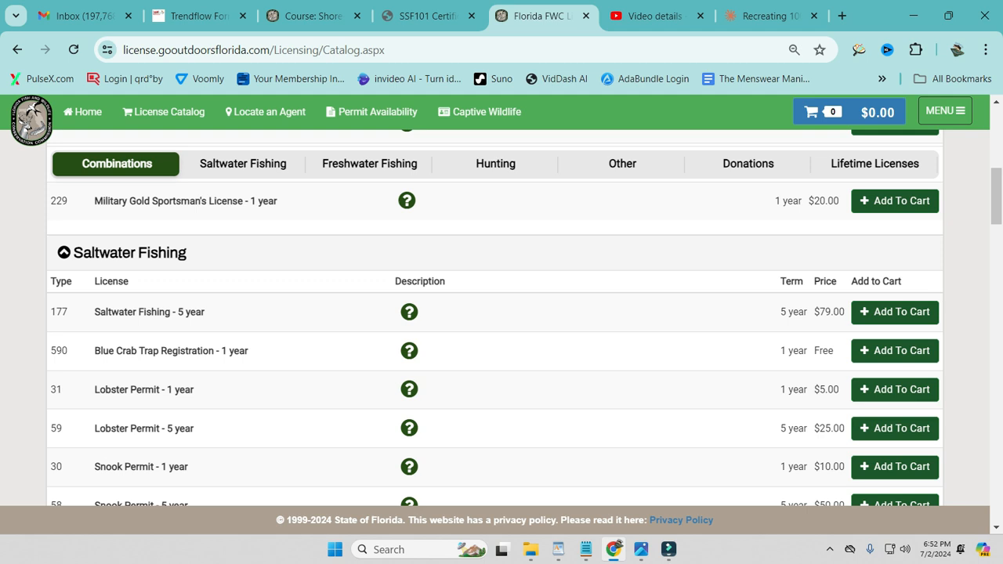
pyautogui.click(313, 16)
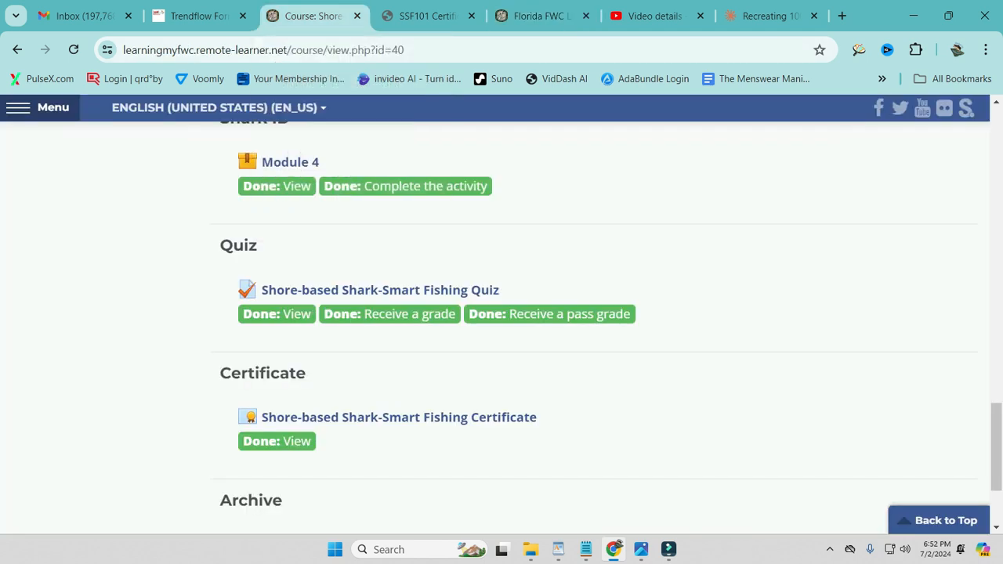
# Replay the Module 1 intro slides through FAQs and Finish so the module reports completed
pyautogui.scroll(3)
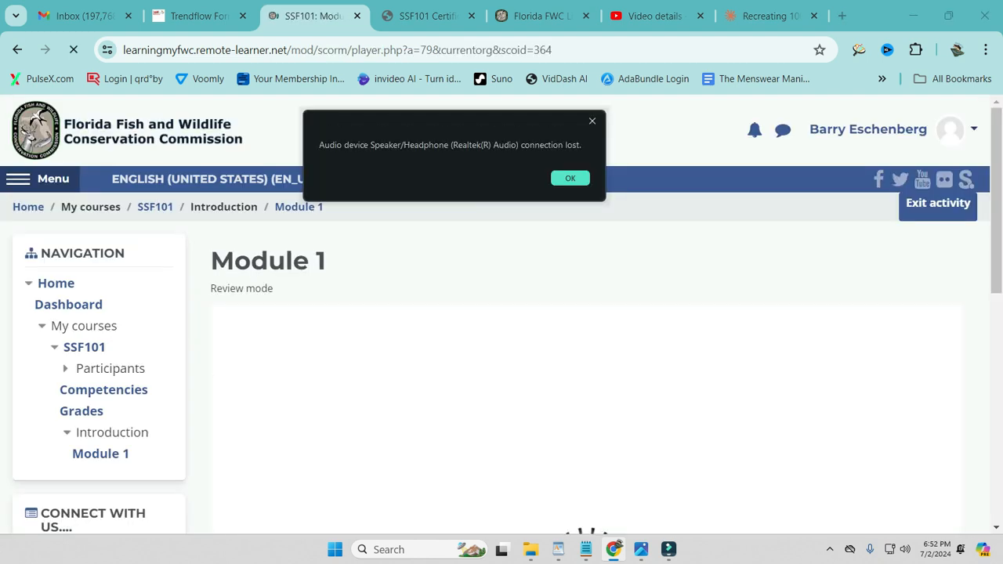
pyautogui.click(571, 179)
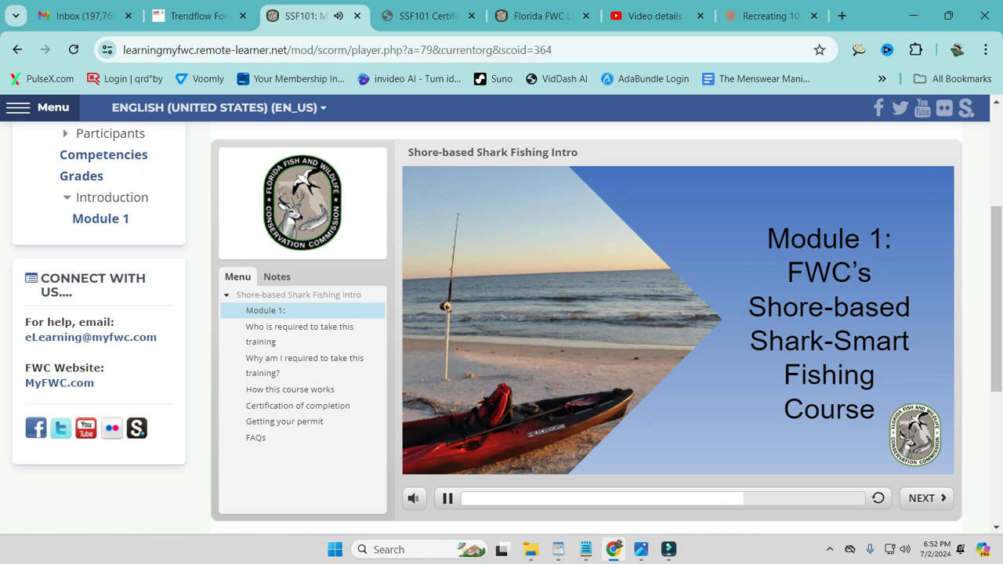
pyautogui.click(445, 498)
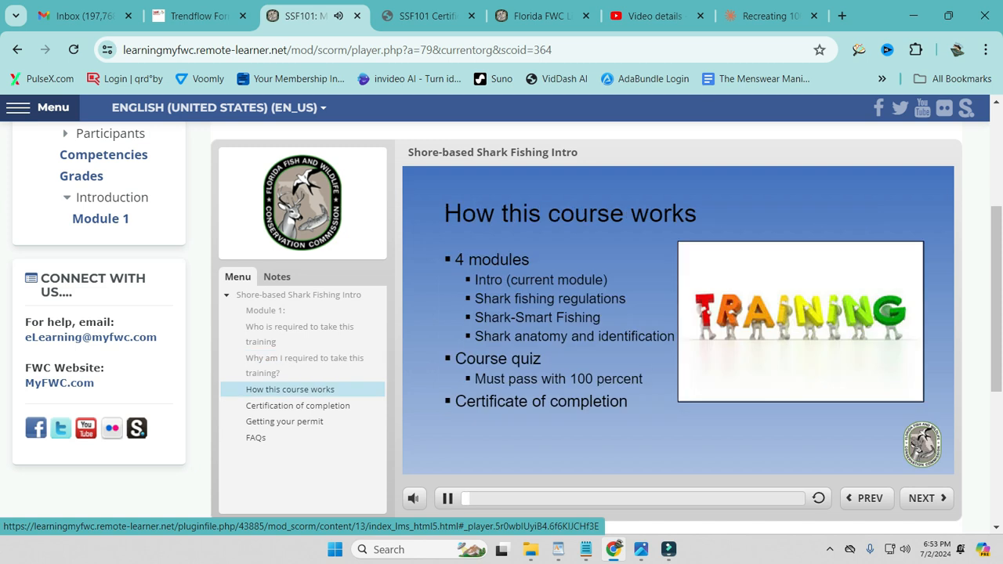
pyautogui.click(308, 405)
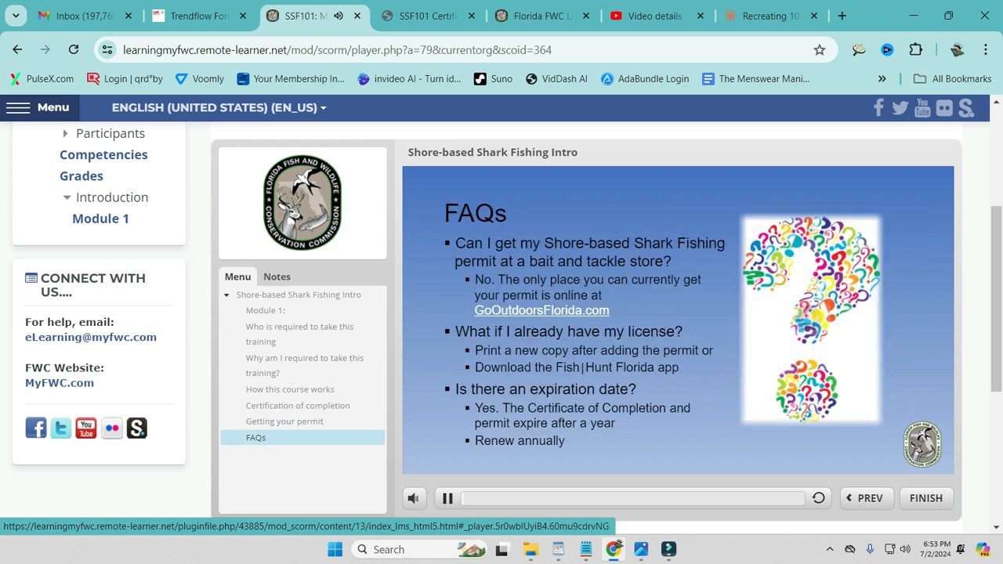
pyautogui.scroll(-3)
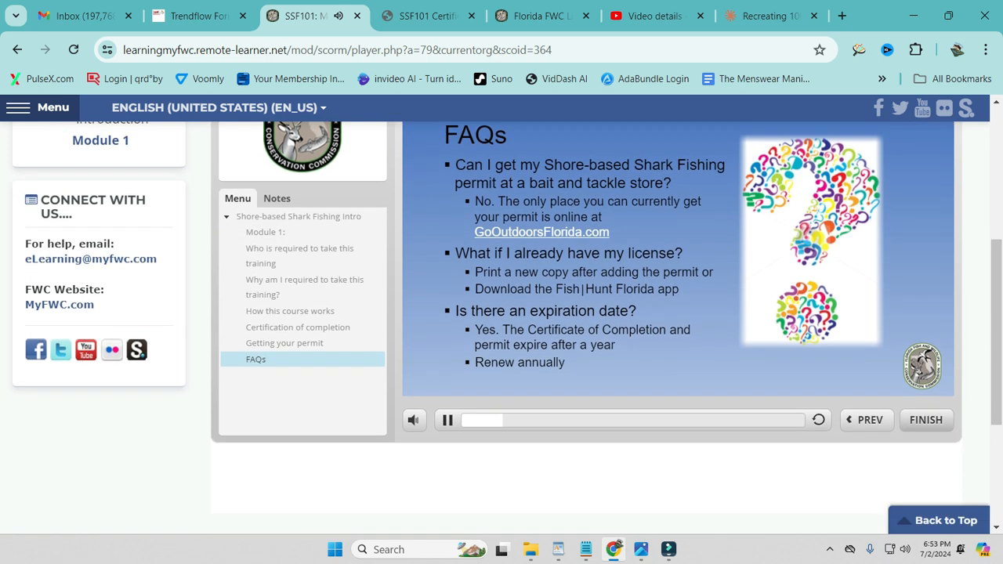
pyautogui.click(925, 420)
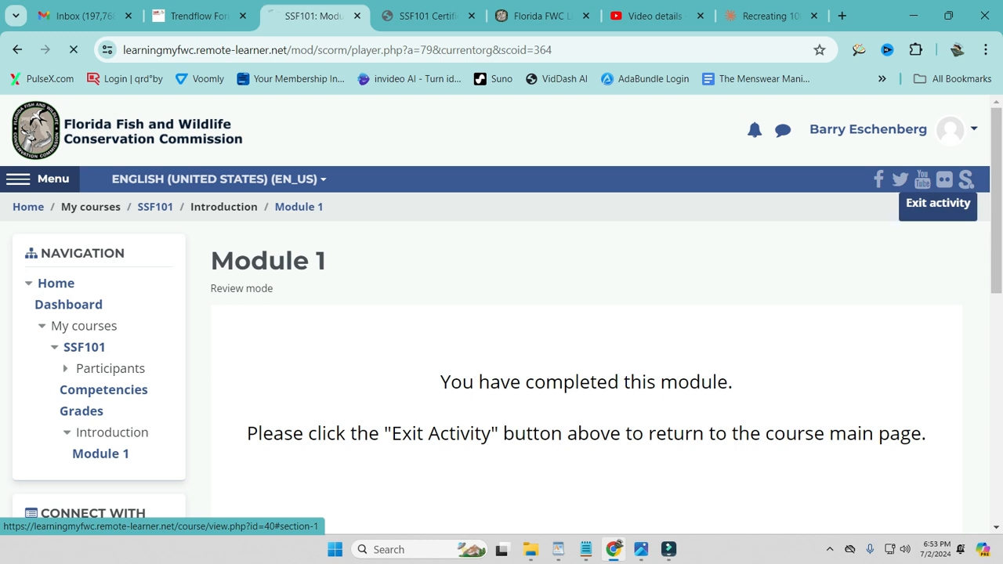
pyautogui.click(937, 204)
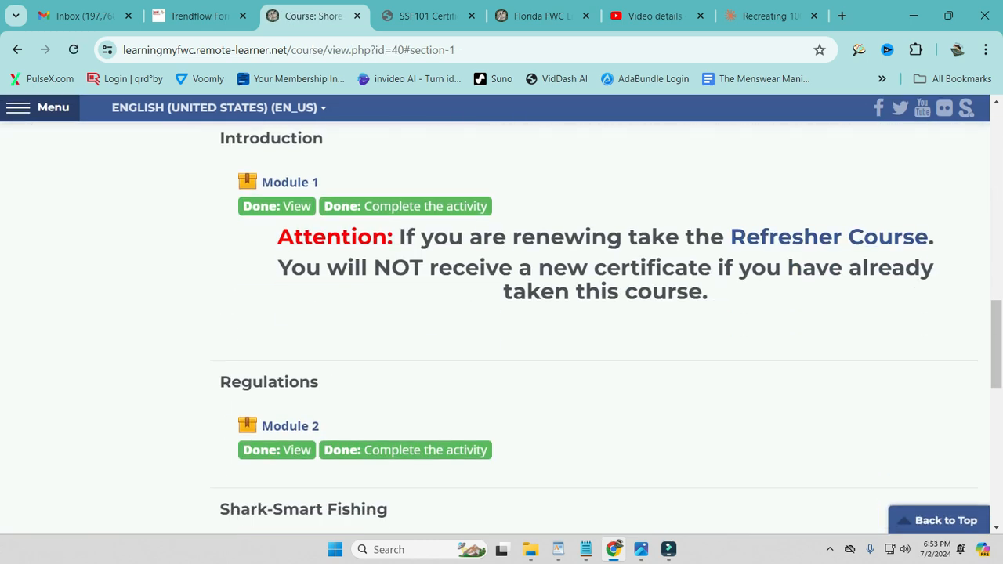
pyautogui.scroll(-3)
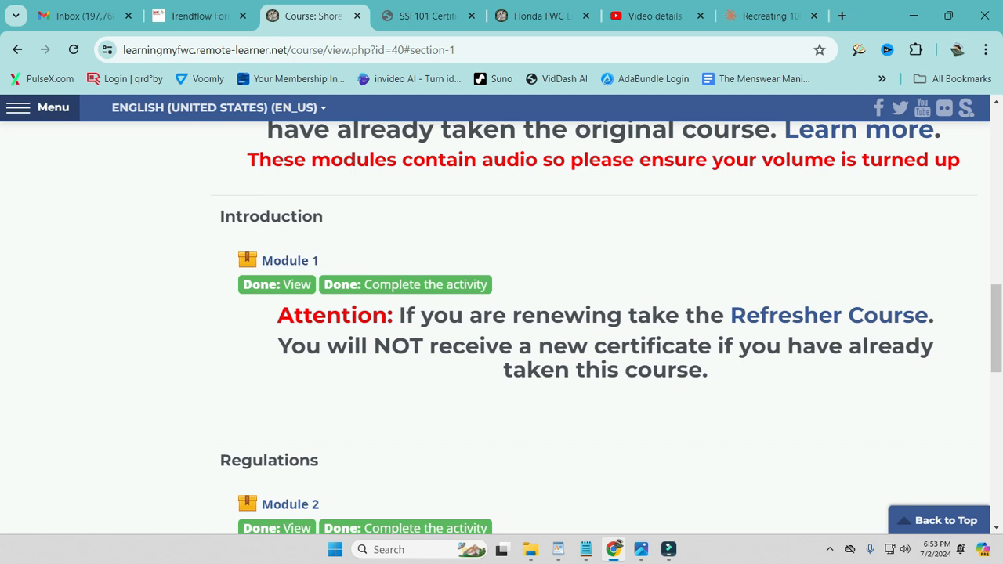
pyautogui.scroll(-3)
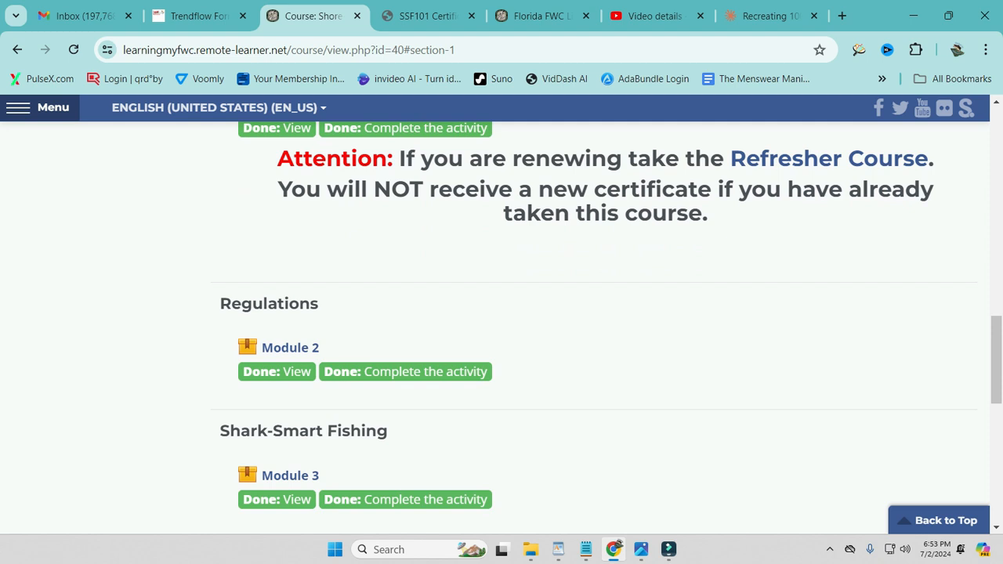
pyautogui.scroll(-3)
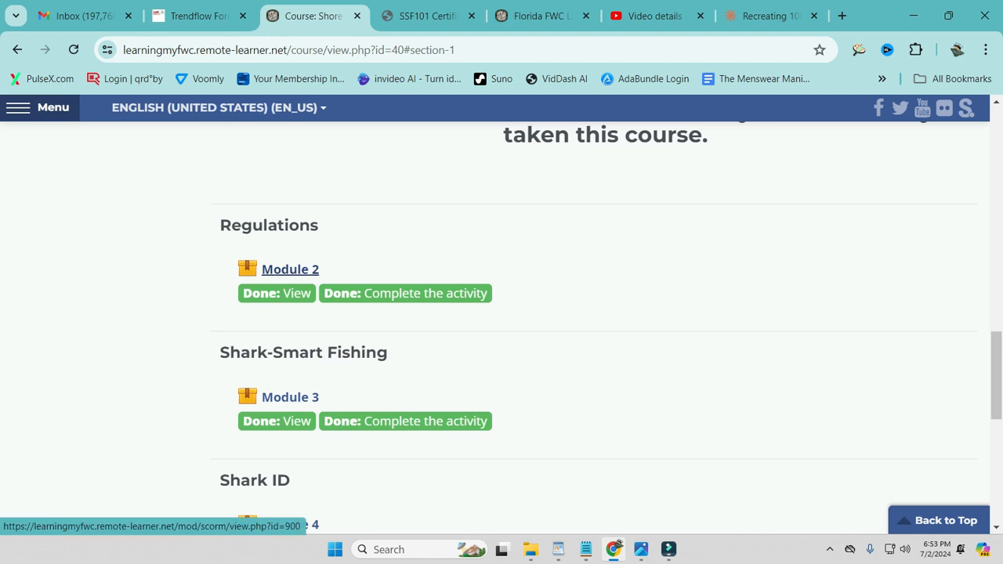
pyautogui.scroll(-3)
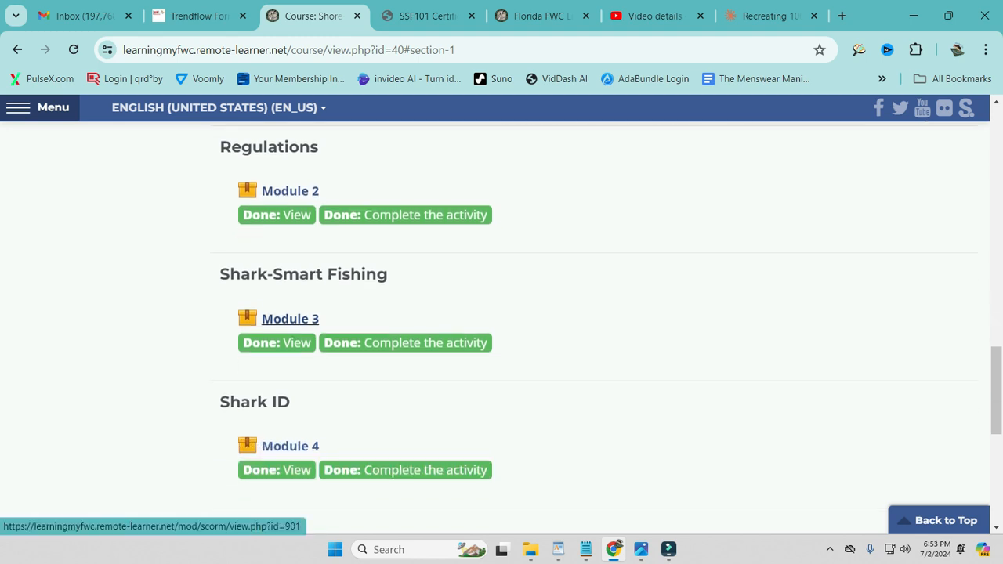
pyautogui.scroll(-3)
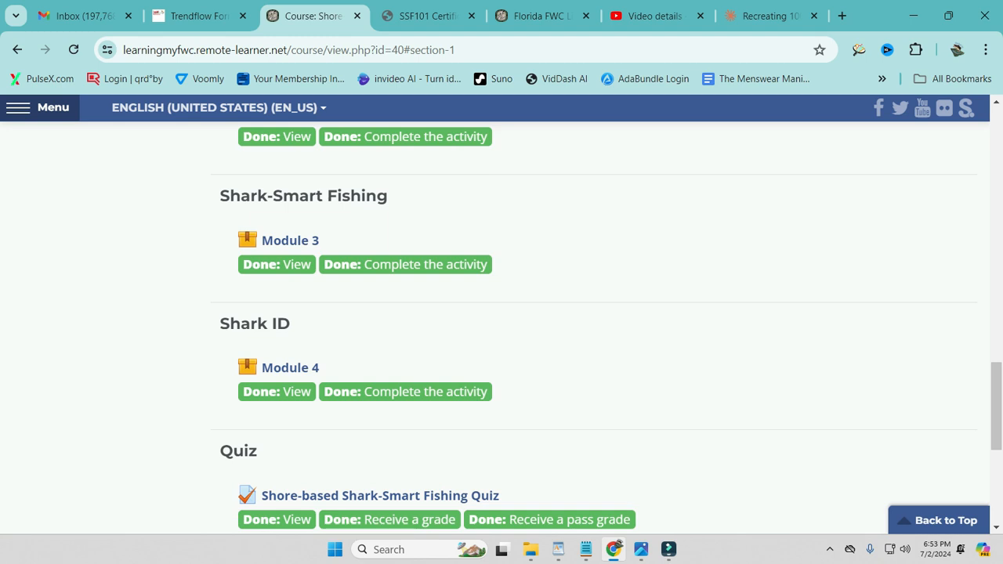
pyautogui.scroll(-3)
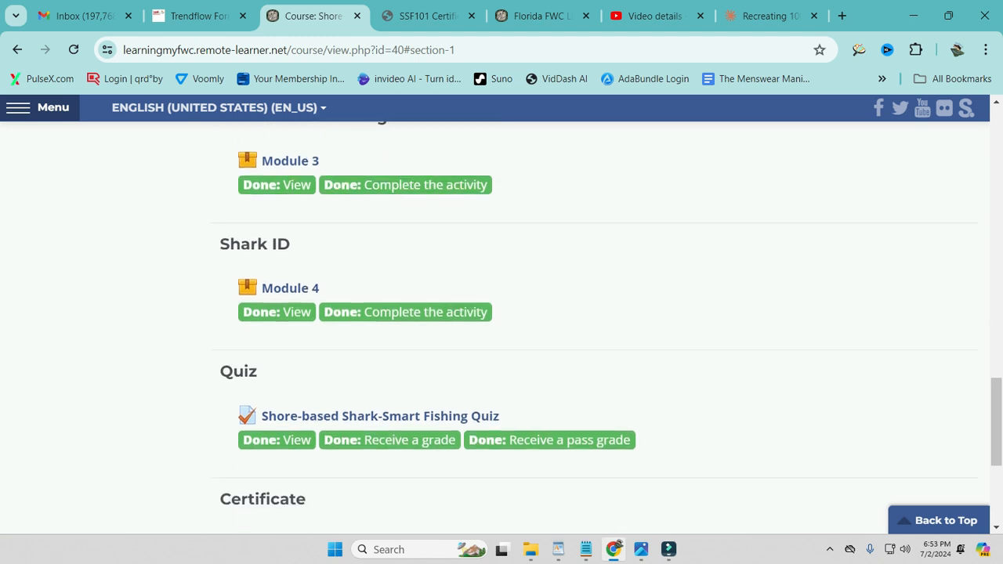
pyautogui.scroll(-3)
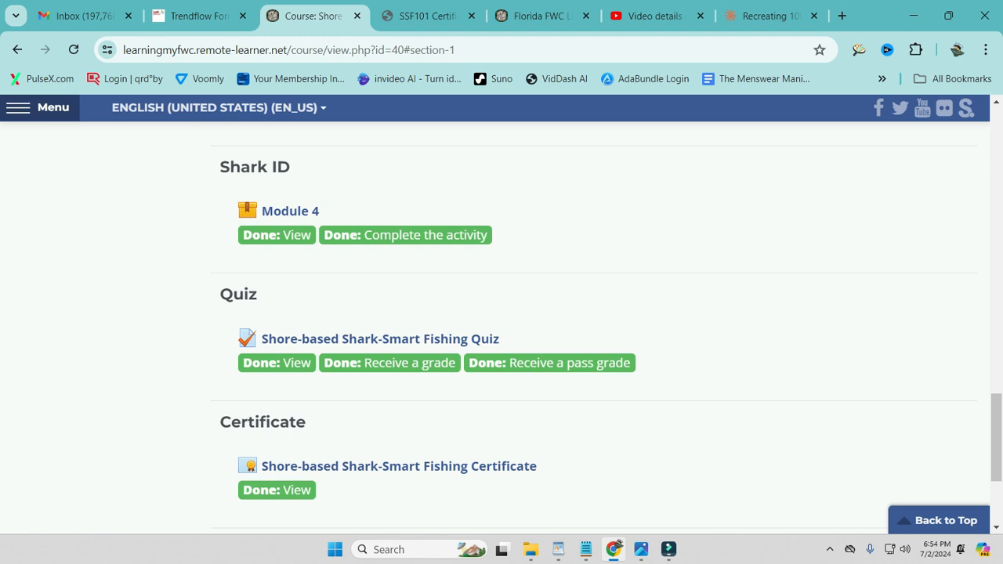
pyautogui.moveTo(288, 210)
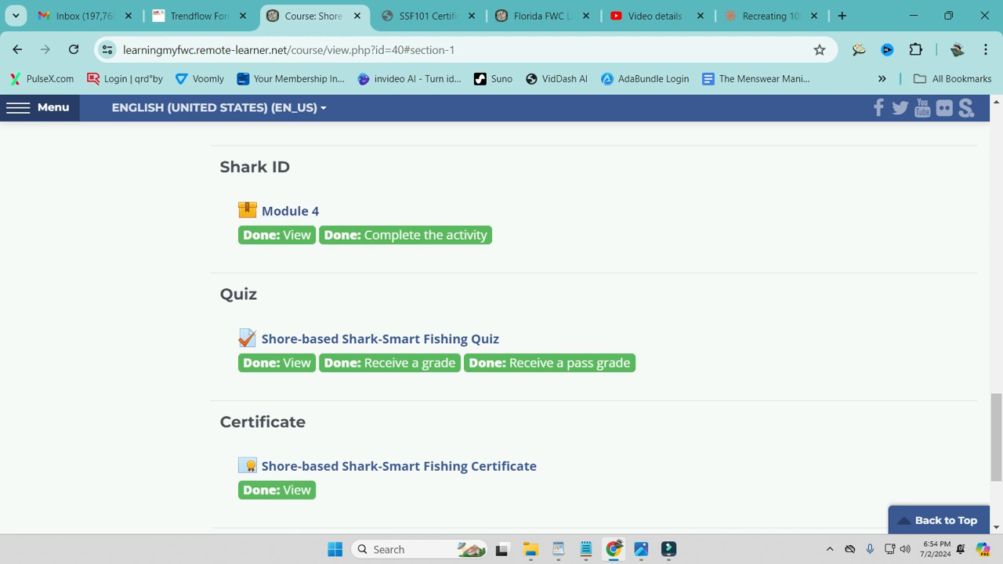
pyautogui.scroll(-3)
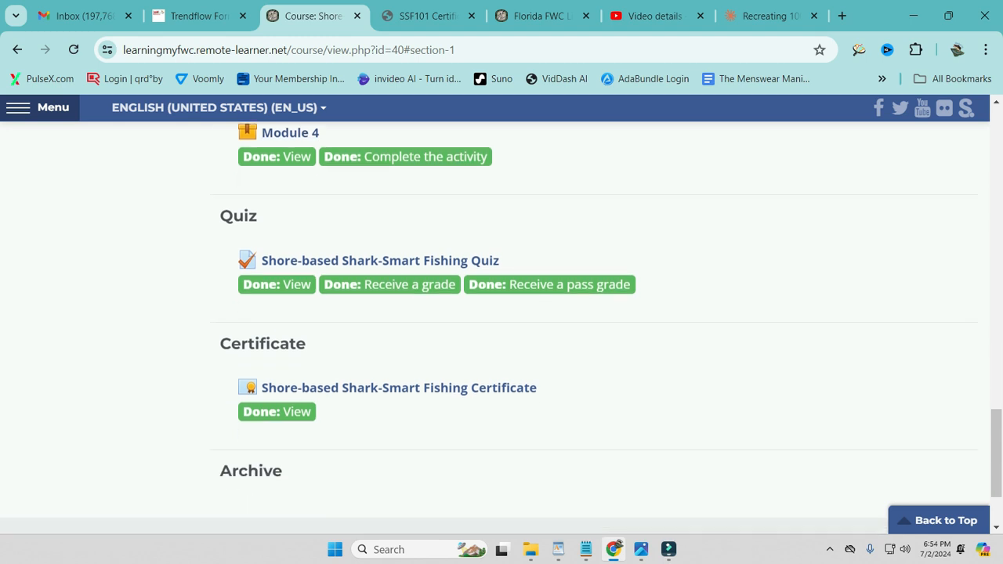
pyautogui.moveTo(395, 389)
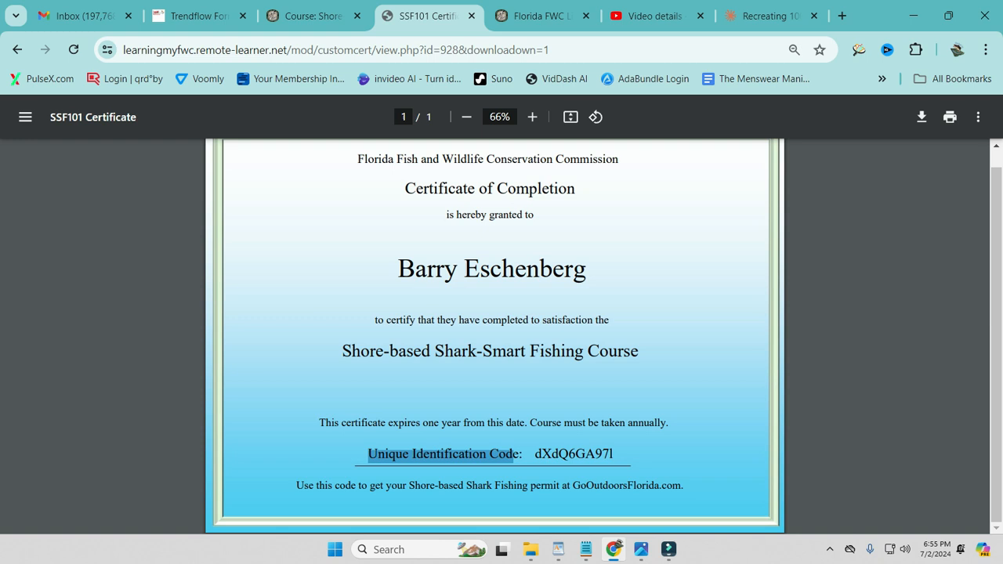
pyautogui.click(310, 18)
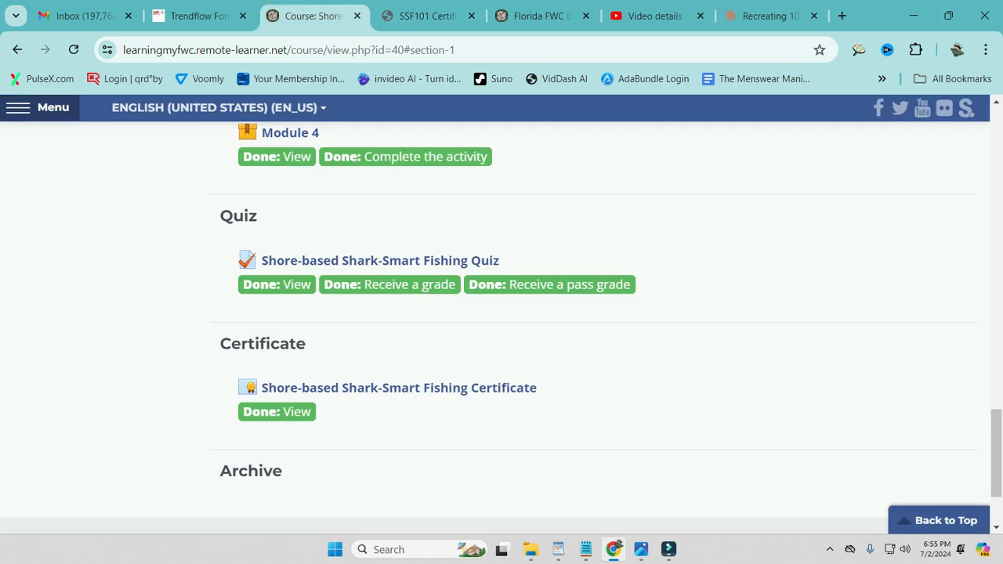
pyautogui.scroll(3)
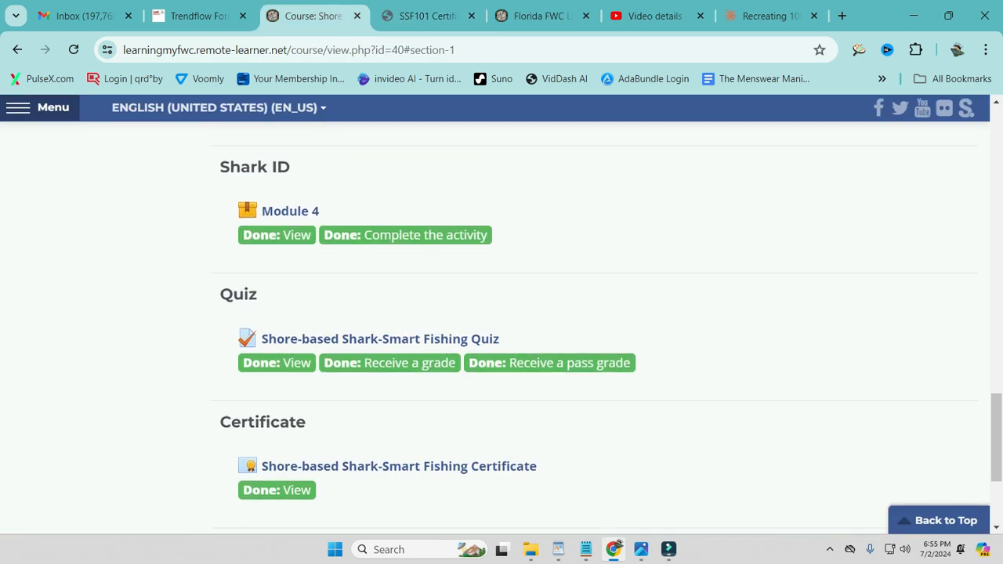
pyautogui.scroll(3)
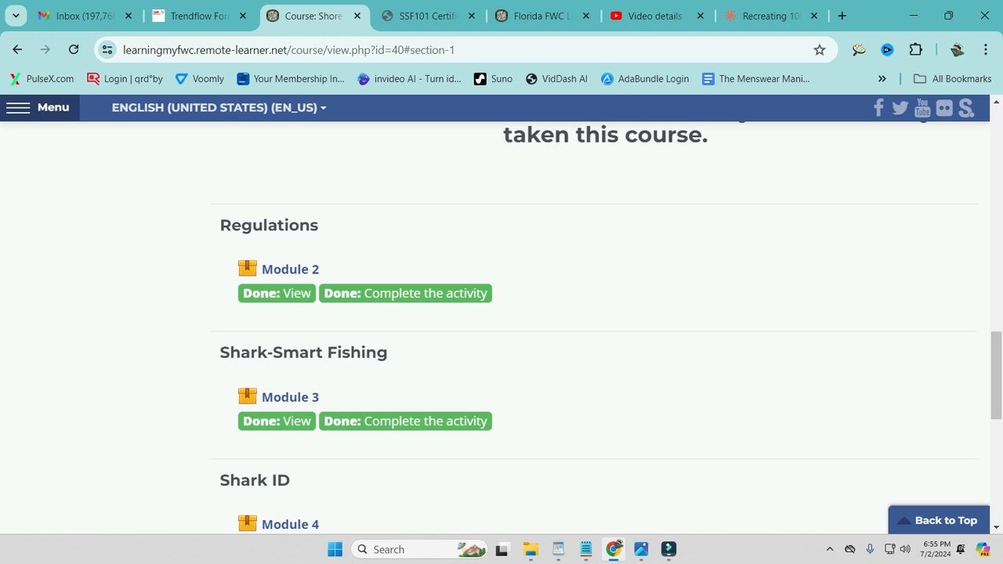
pyautogui.scroll(3)
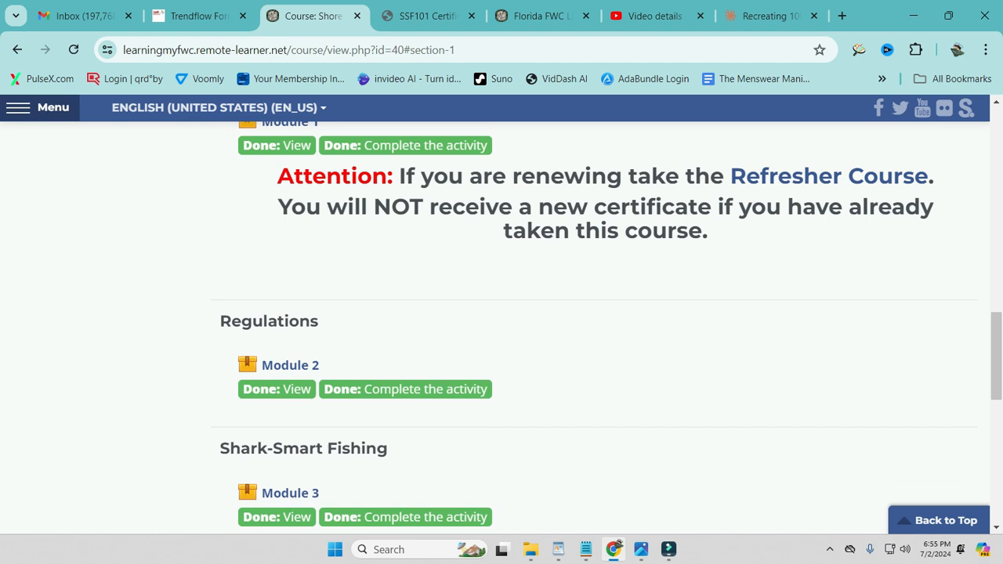